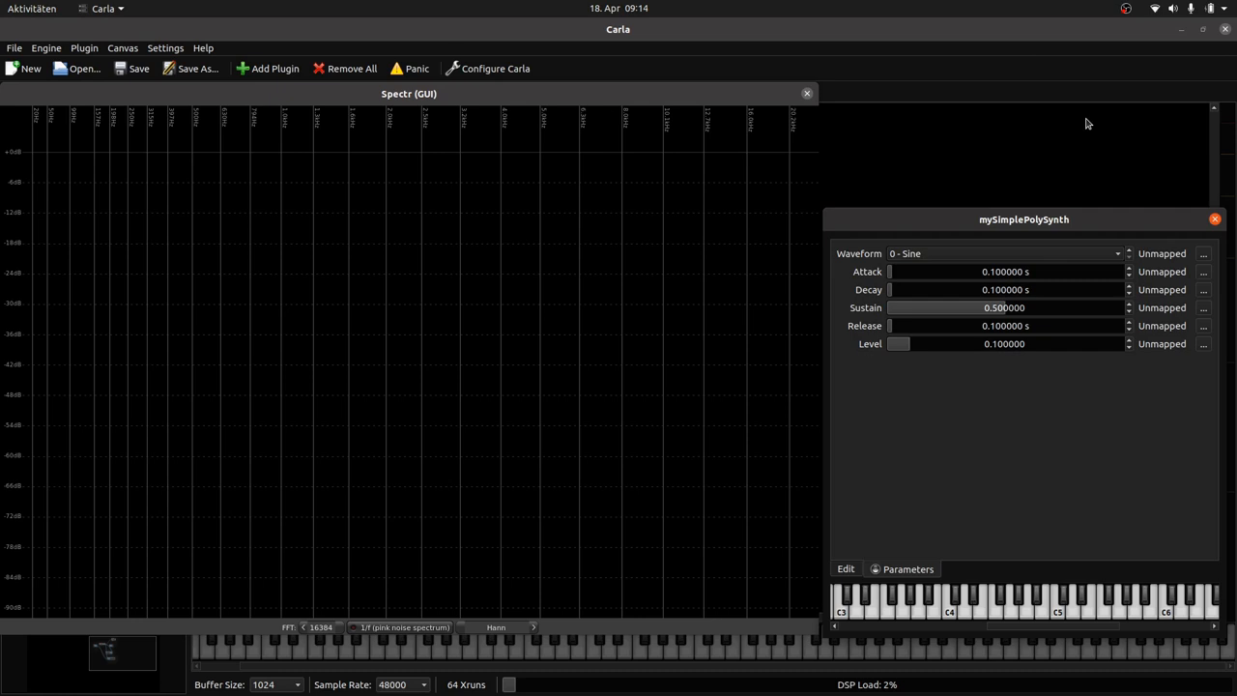
mouse_move(980, 615)
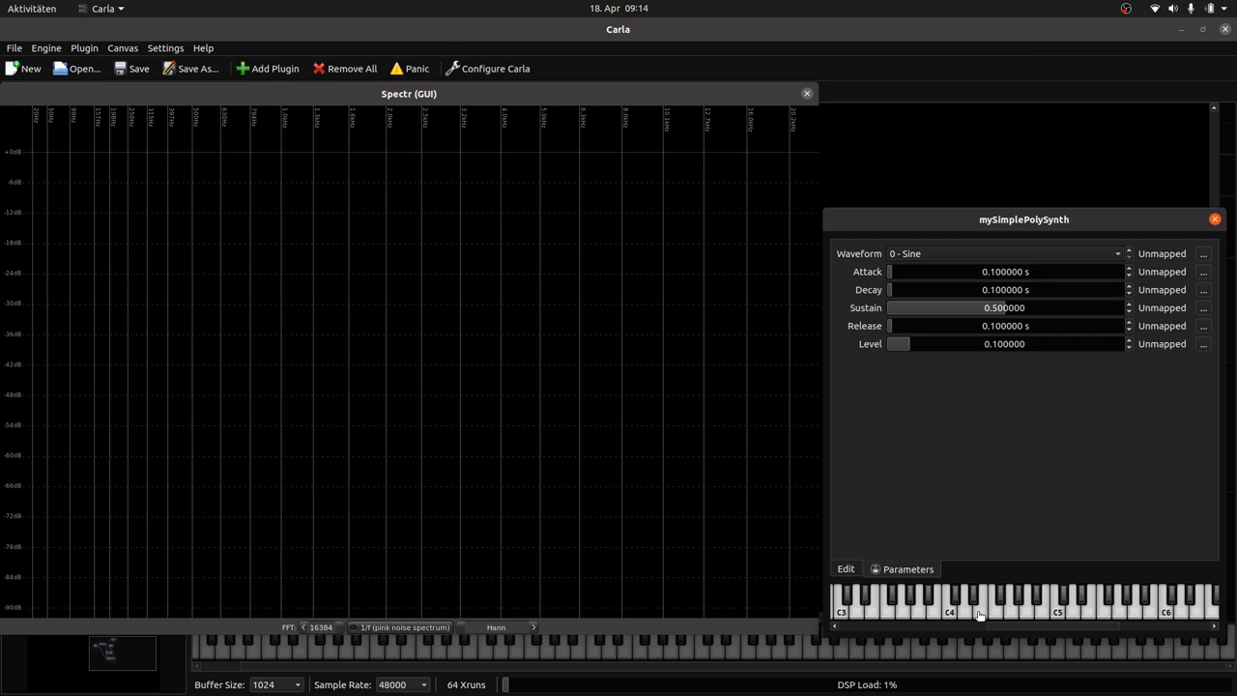
Step: Play notes on the sine and triangle waveforms and watch their spectra in the analyser
left_click(980, 607)
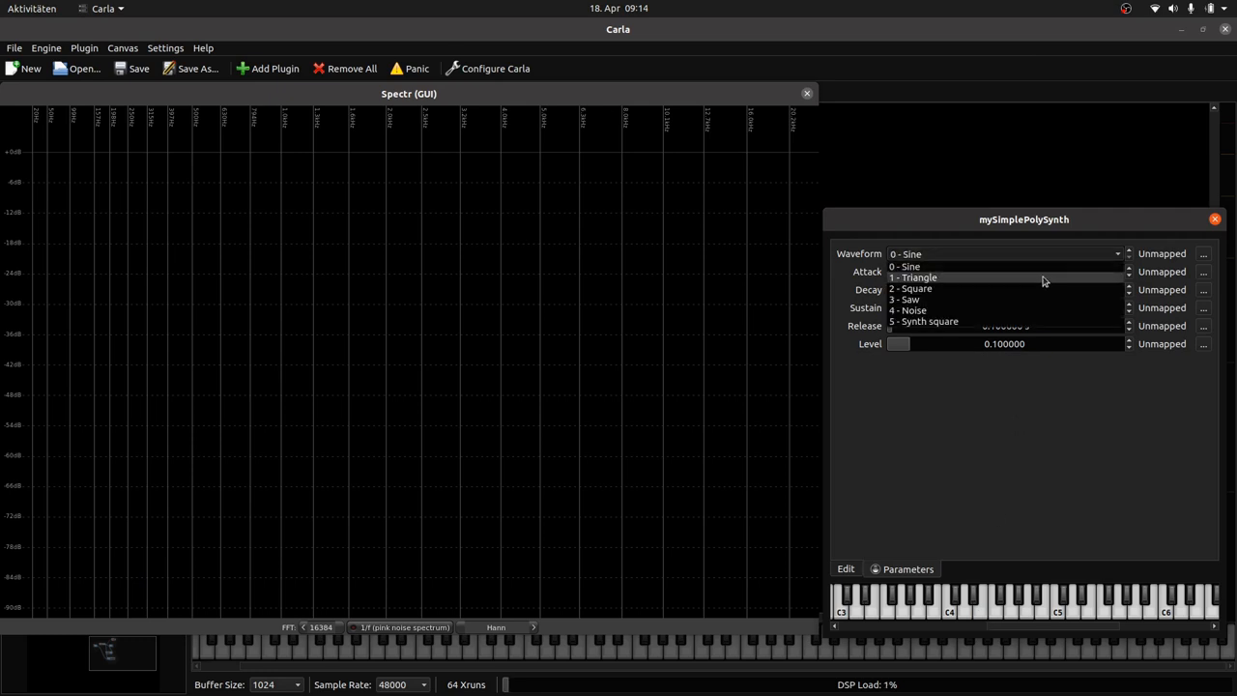
left_click(913, 278)
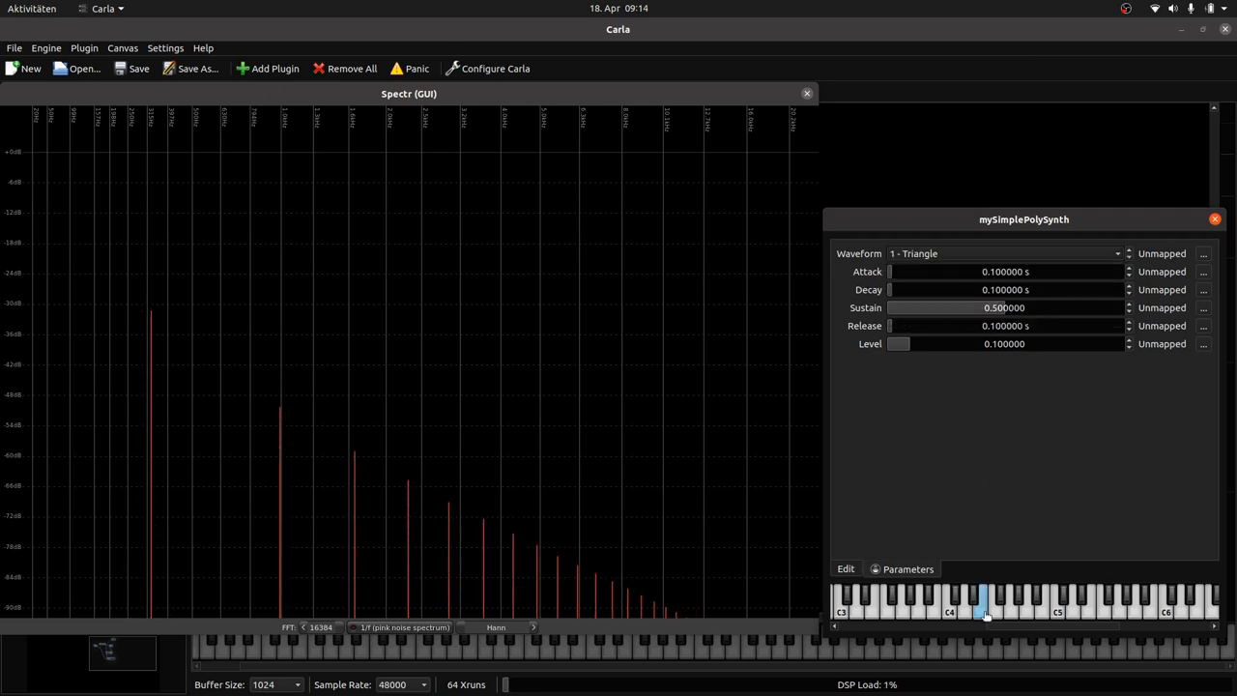
left_click(986, 603)
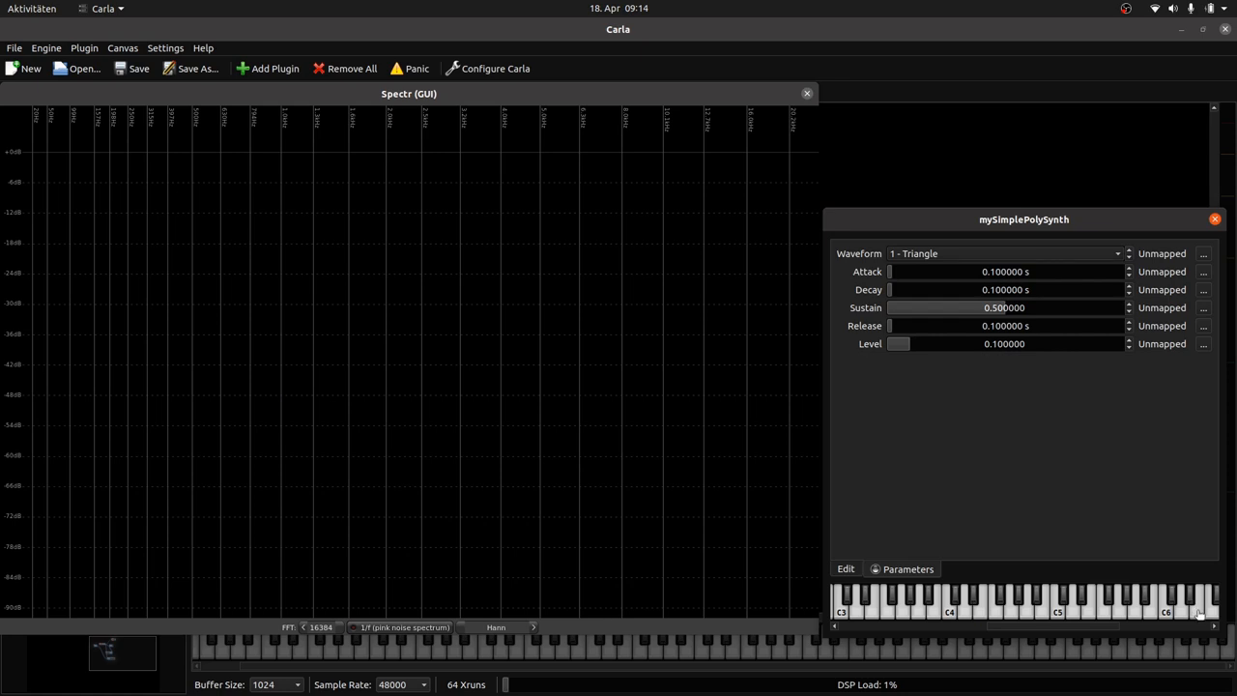
left_click(1198, 603)
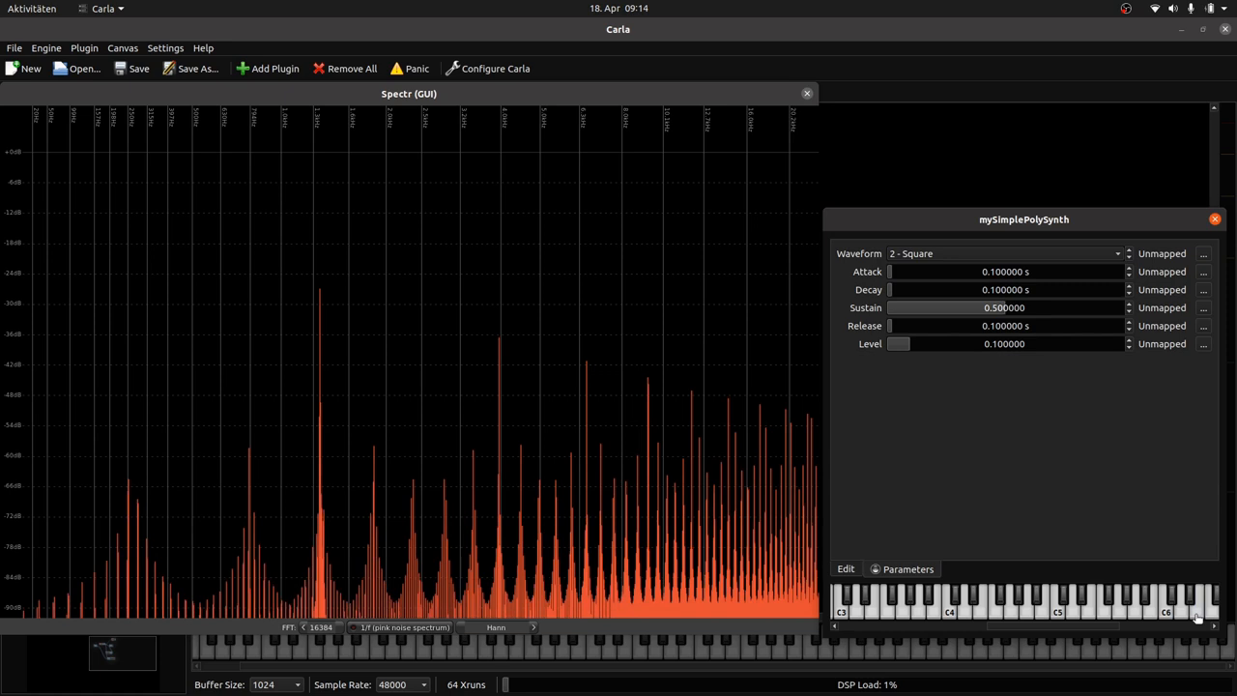
Step: Switch to the synth square waveform, play notes to check its clean spectrum, then pick another waveform
left_click(1005, 254)
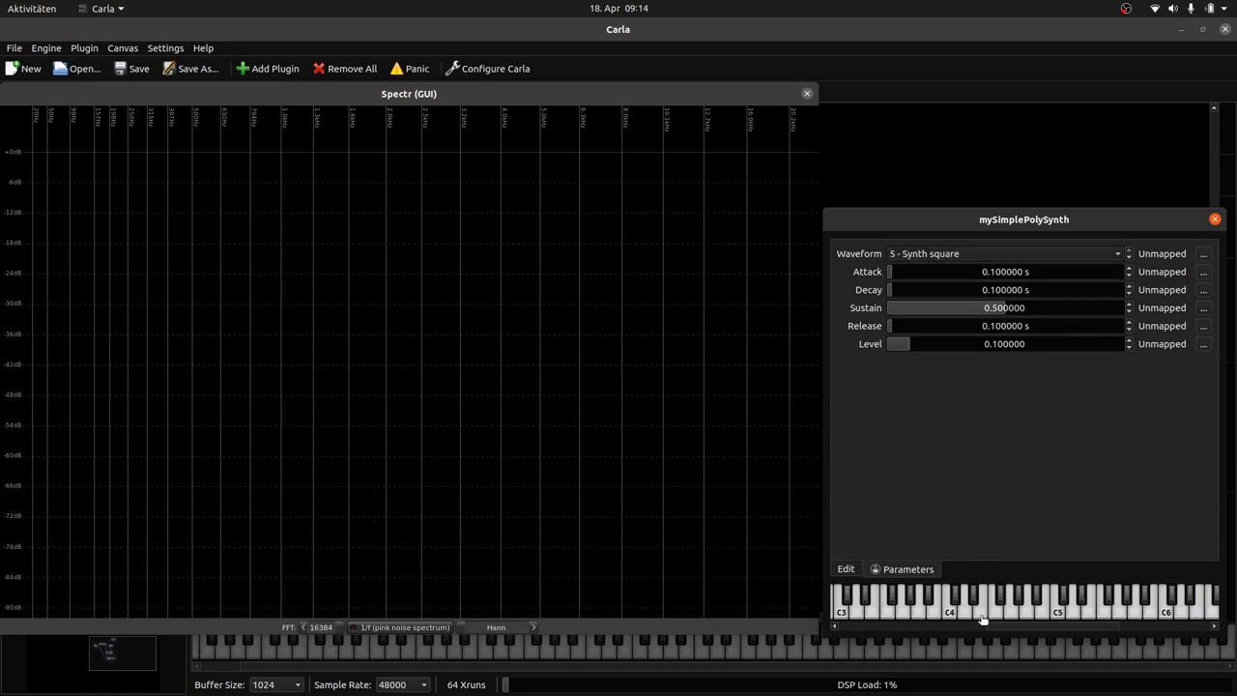
left_click(983, 611)
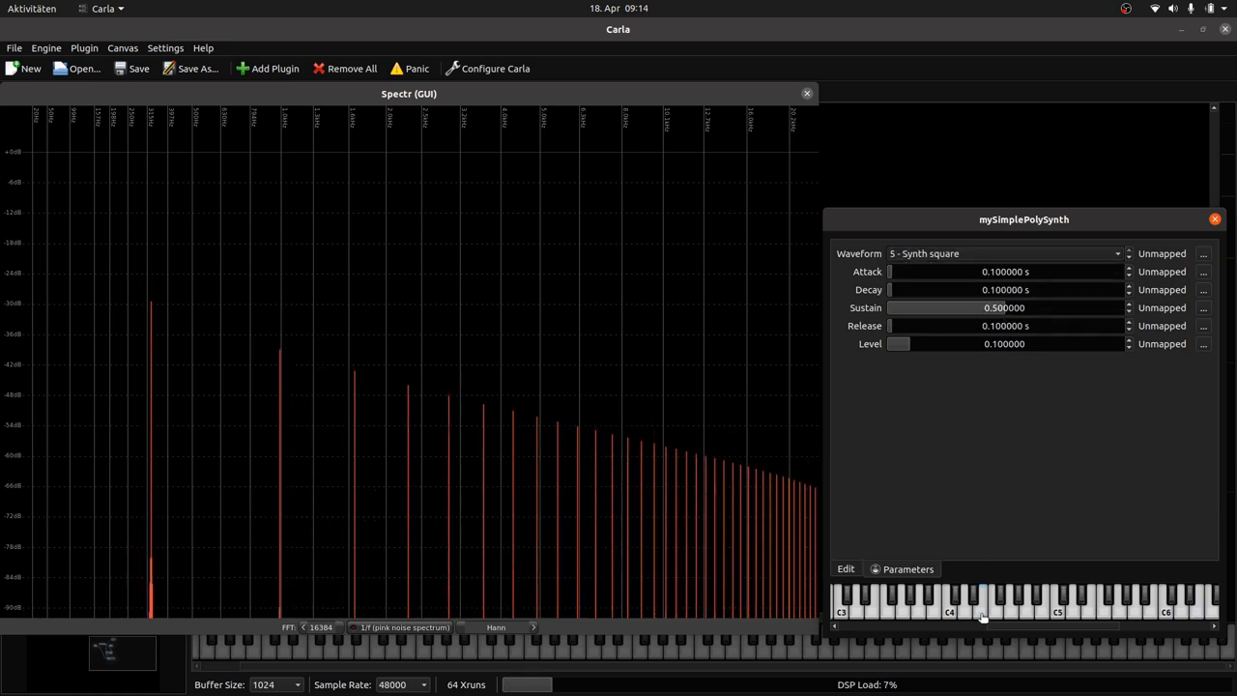
left_click(1086, 603)
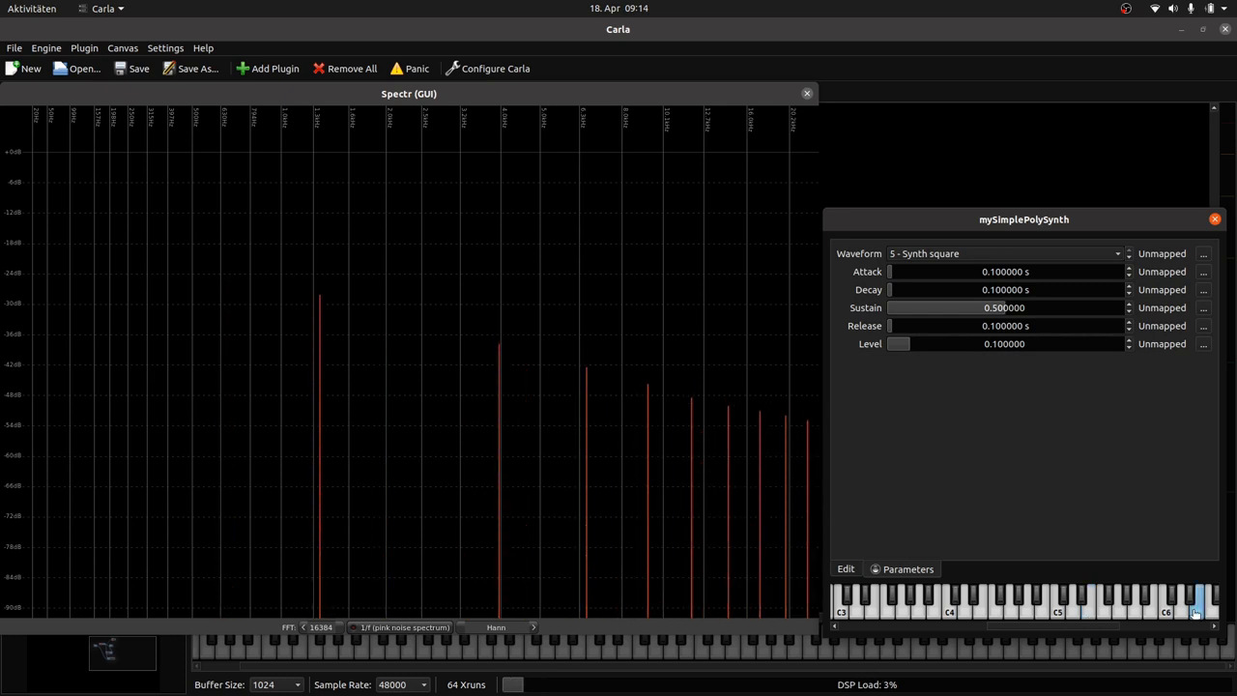
left_click(1117, 253)
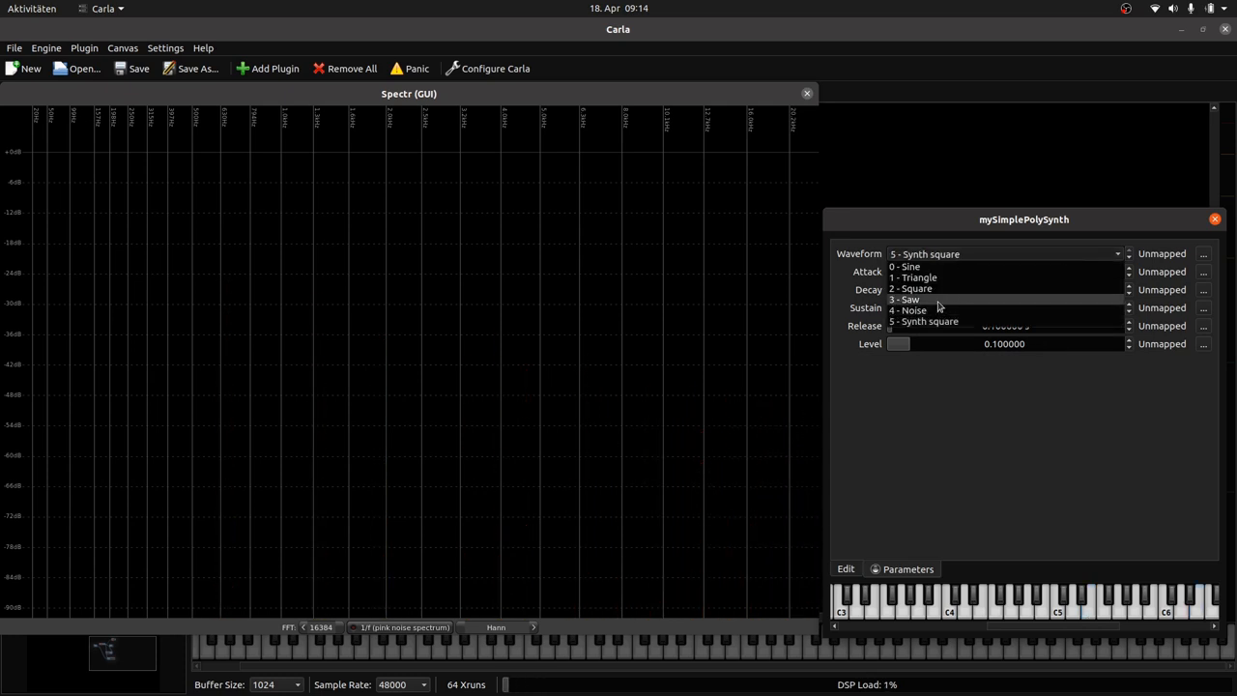
left_click(905, 298)
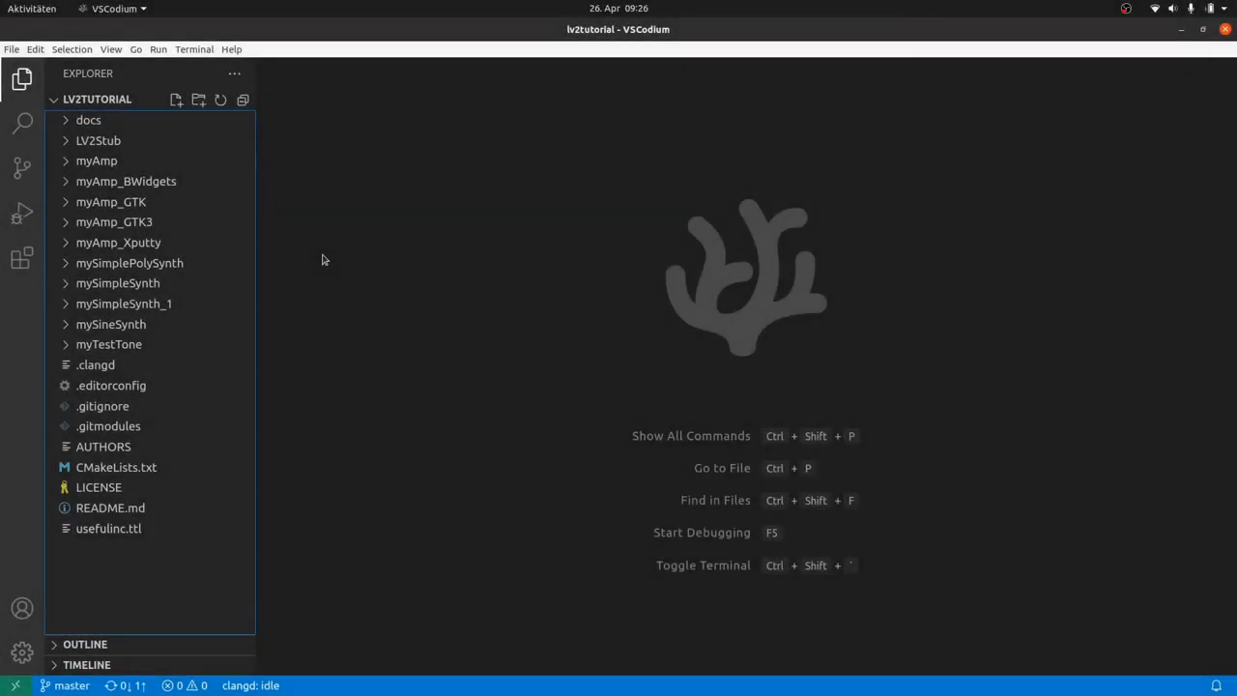
Step: Duplicate the poly synth folder as mySimplePolyBlepSynth and edit its manifest's referenced ttl name
right_click(129, 263)
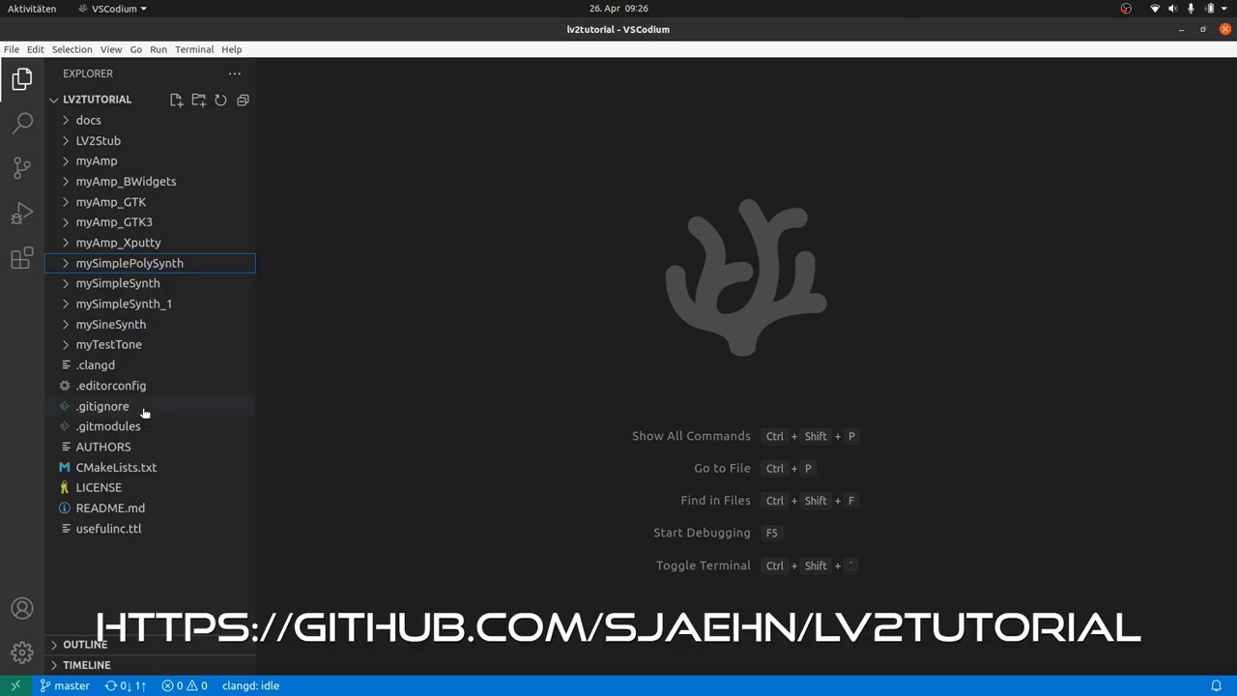
right_click(127, 263)
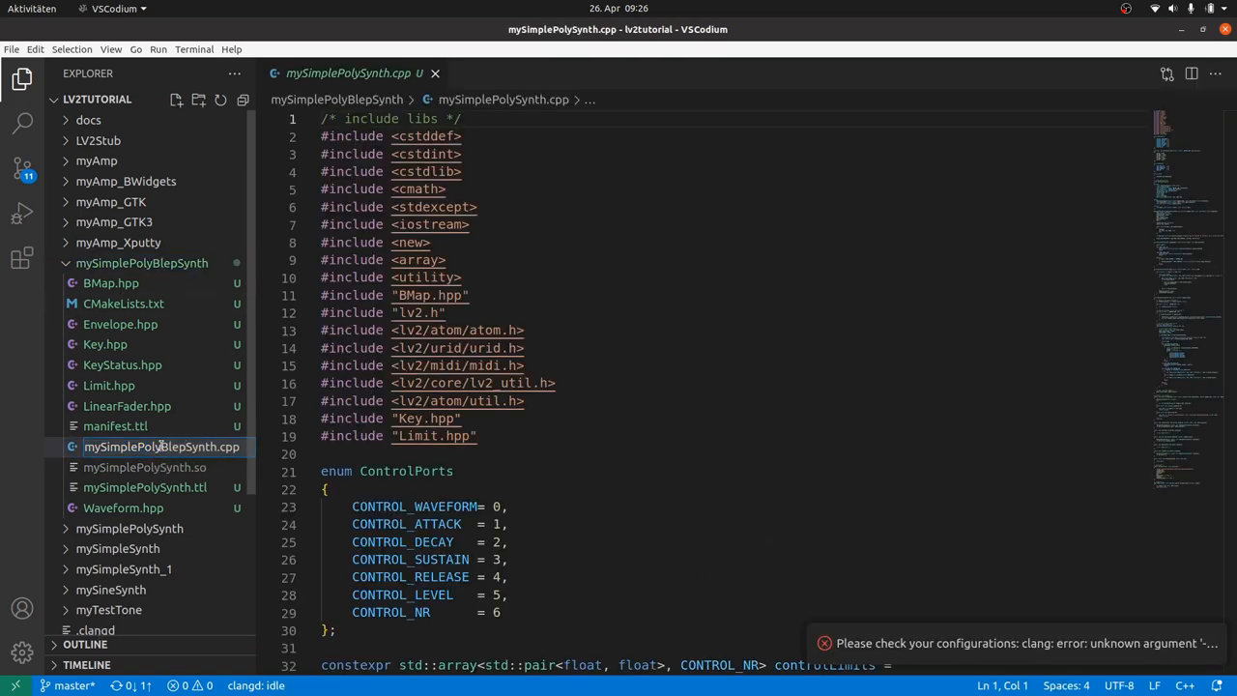
left_click(158, 466)
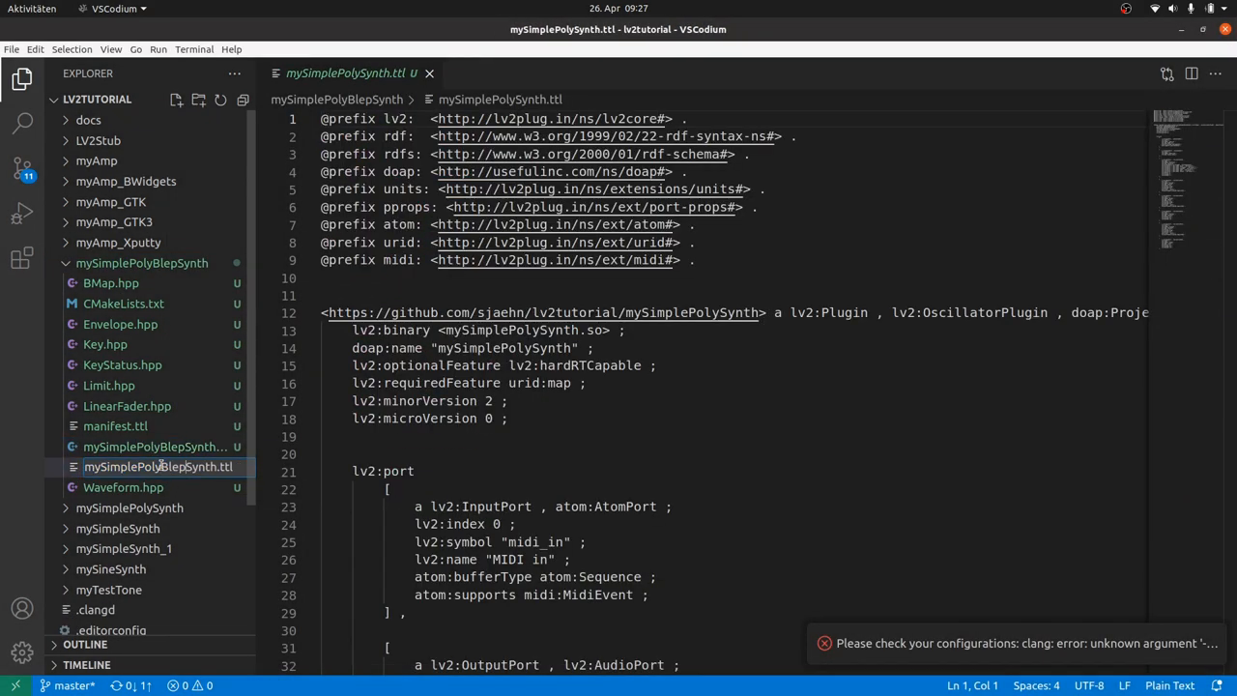
left_click(116, 425)
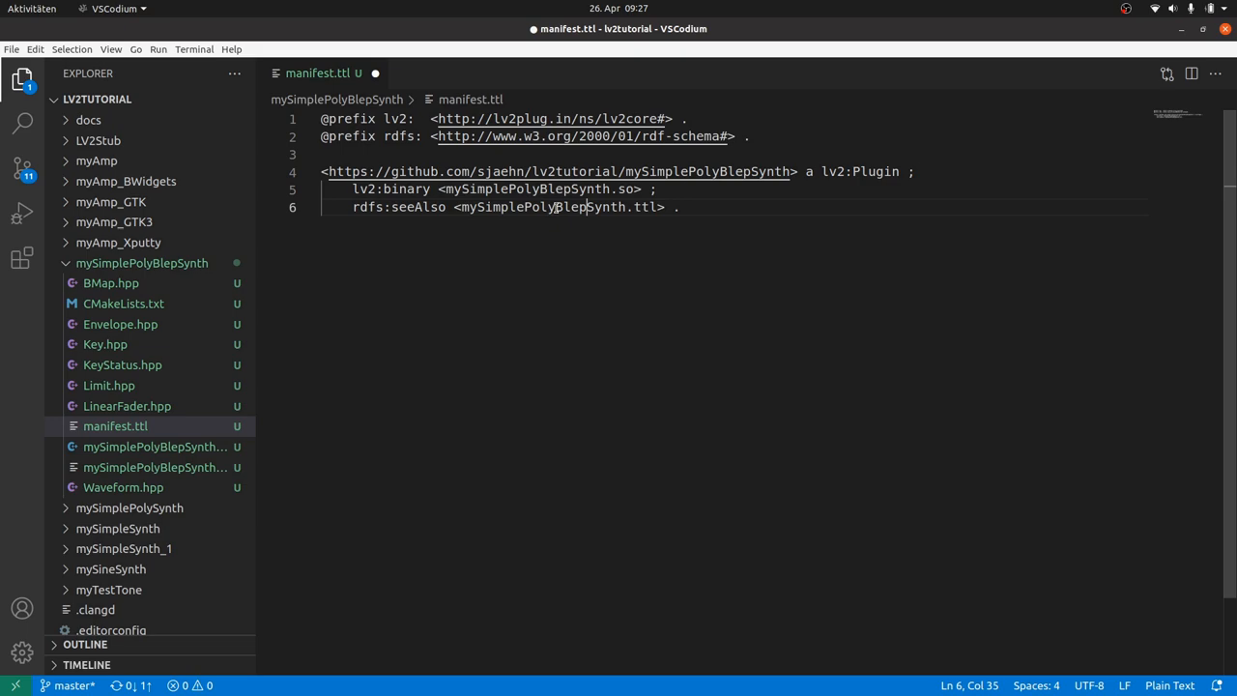
left_click(155, 466)
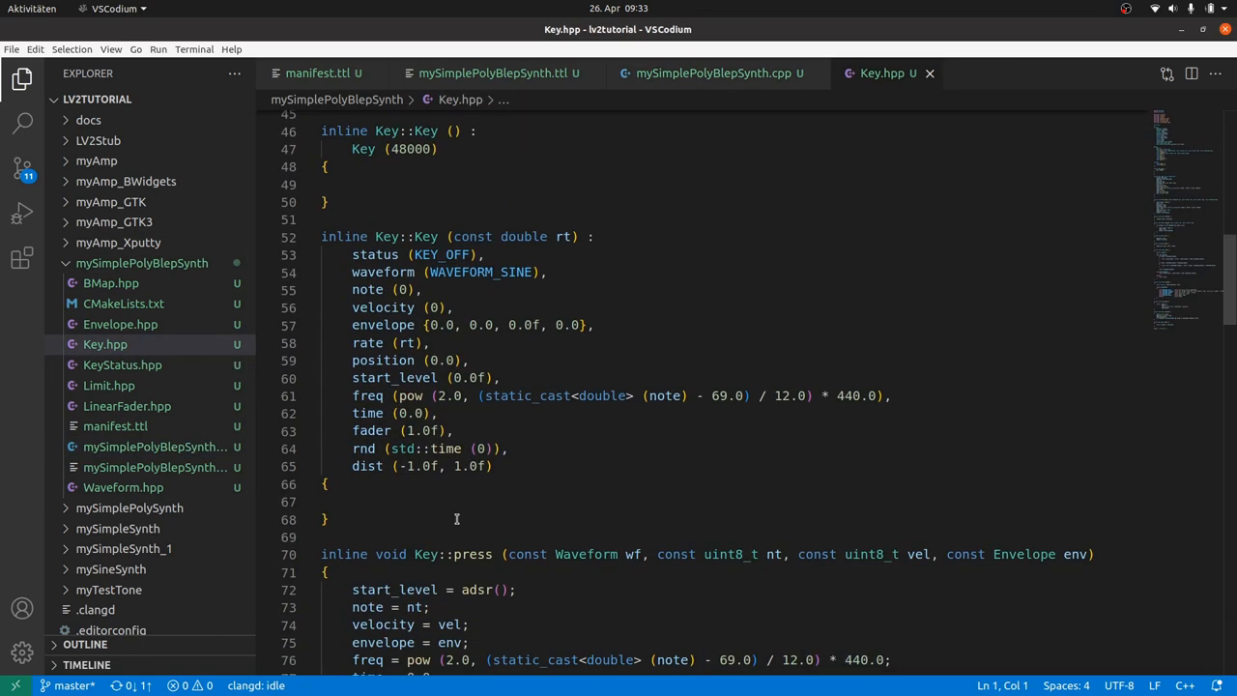
Step: Write Key::polyBlep(const double ptrans) returning 0 outside ±1, else pow(ptrans+1,2) or -pow(ptrans-1,2)
scroll("down", 3)
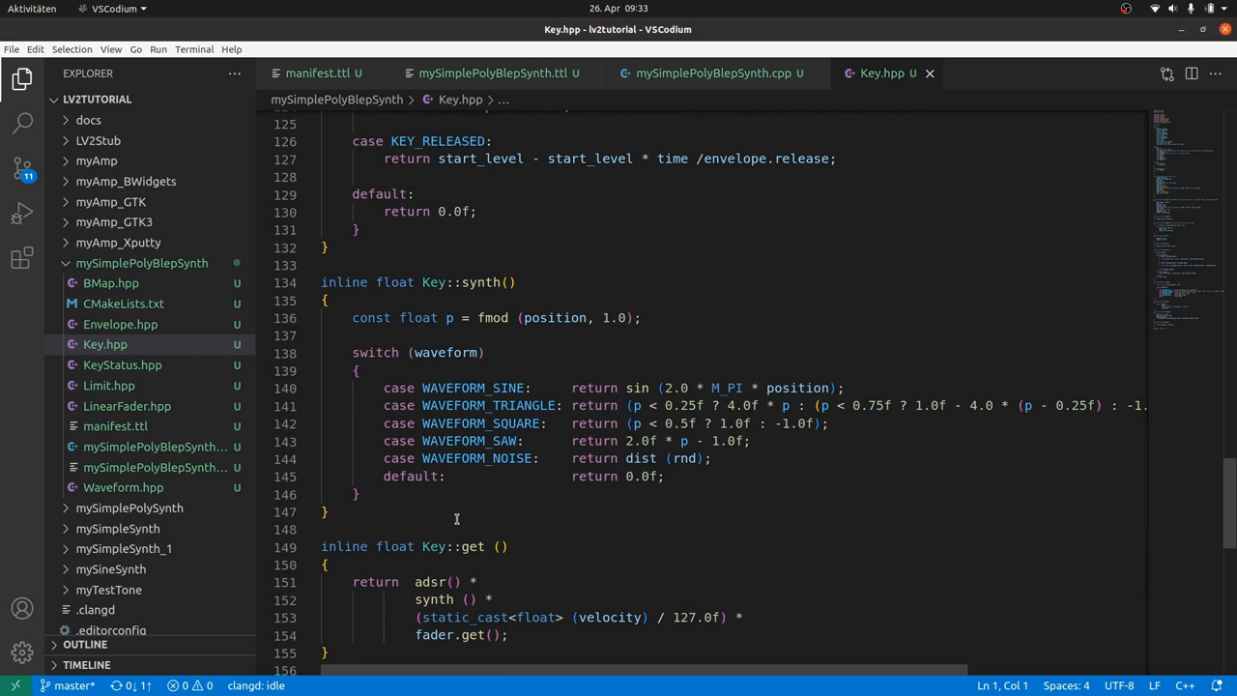
scroll("up", 3)
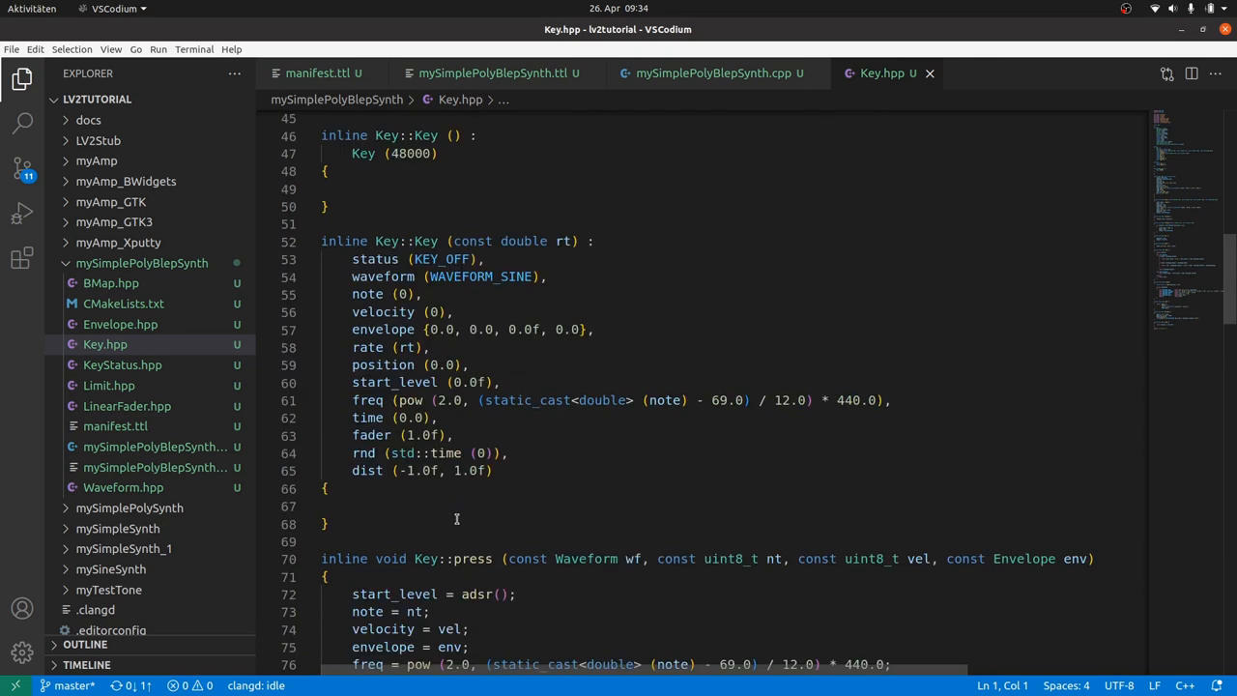
type("(const double ptrans")
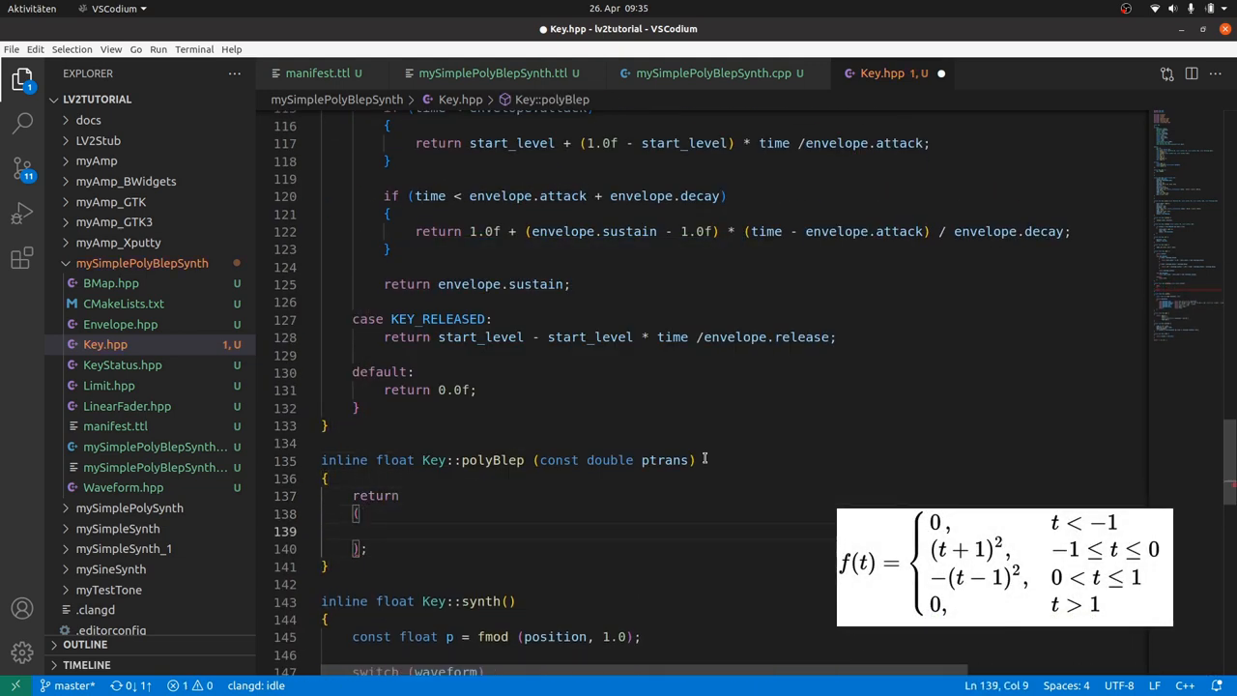
type("(ptrans <= -1.0) || (ptrans >= 1.0)")
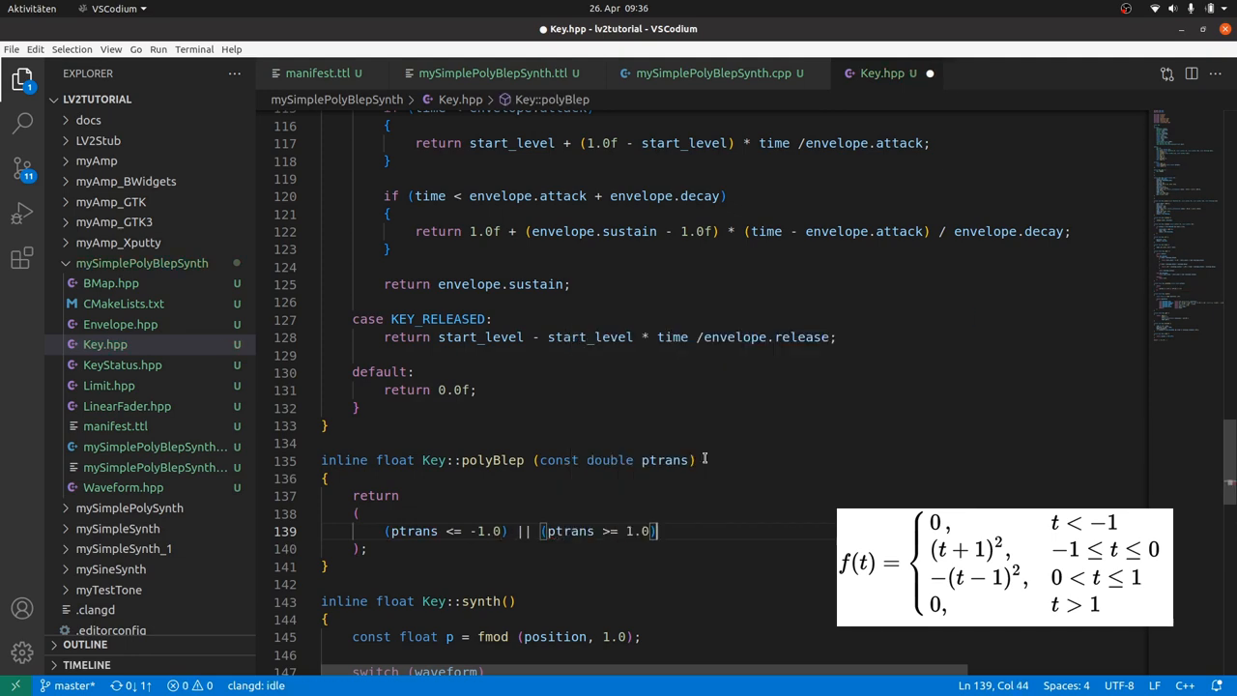
type("?")
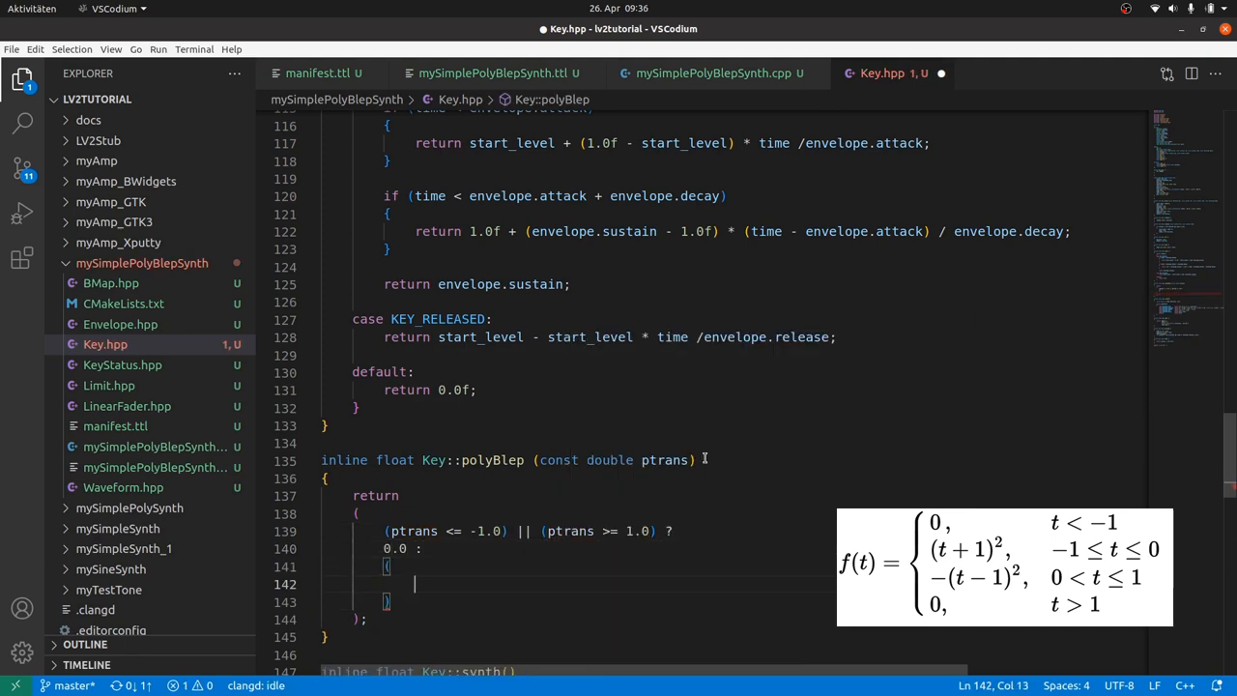
type("ptrans <= 0.0 ?")
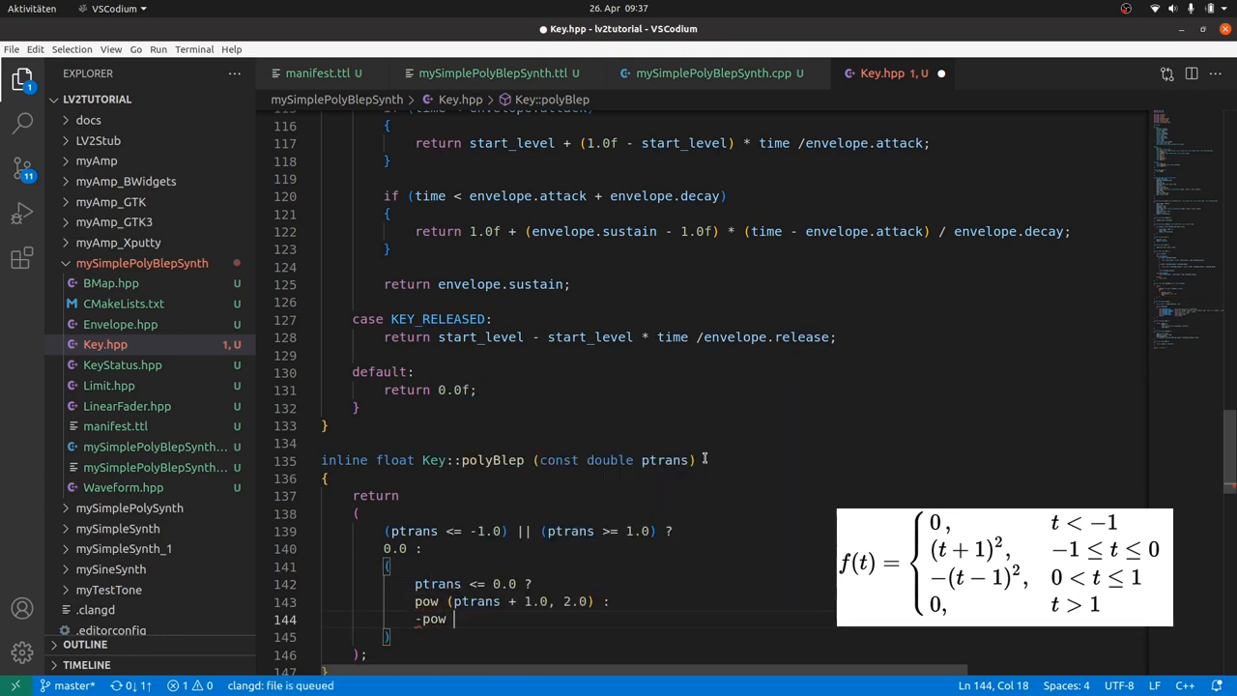
type("(ptrans - 1.0, 2.0)")
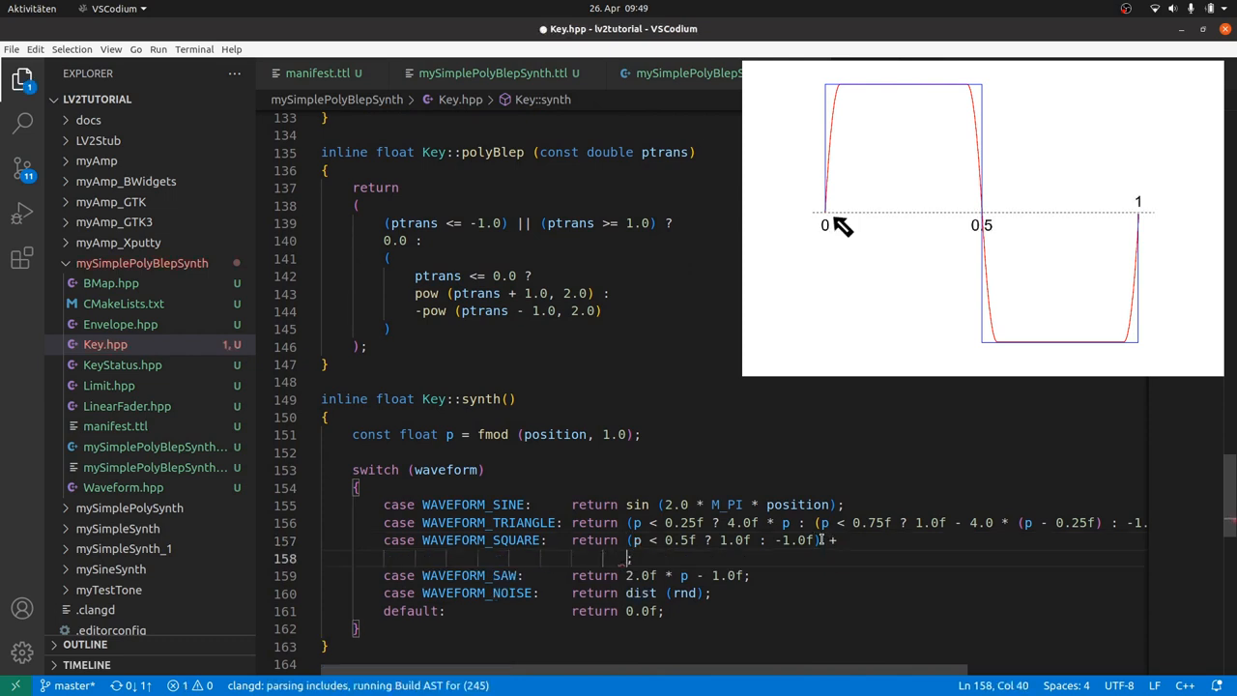
Step: Add polyBlep(fmod(position + 0.5, 1.0) - 0.5) / transitionSize() correction terms to the square return line
type("polyBlep (p)")
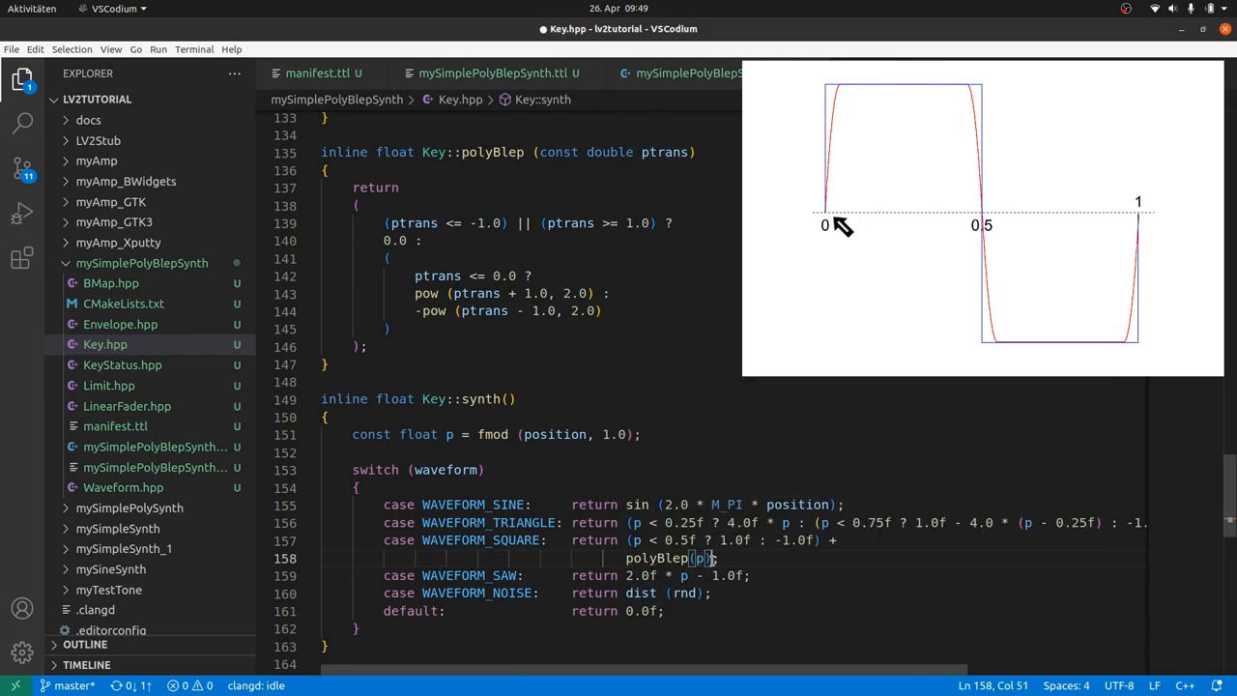
mouse_move(994, 203)
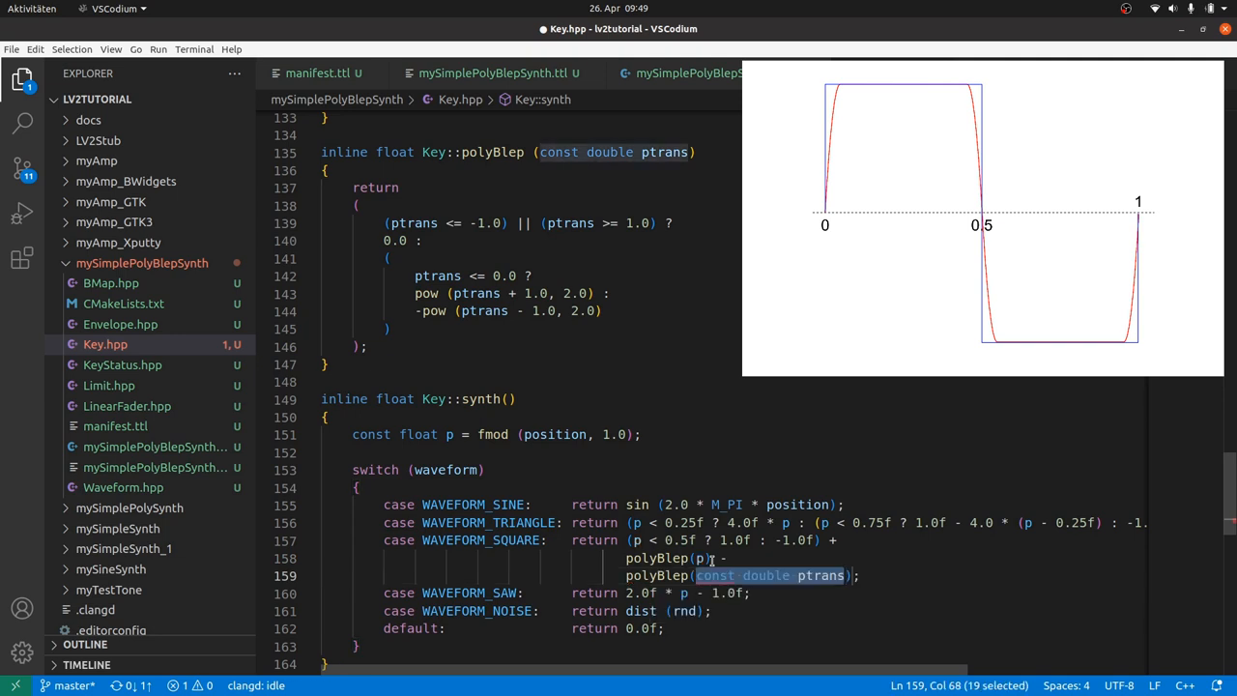
type("p - 0.5);")
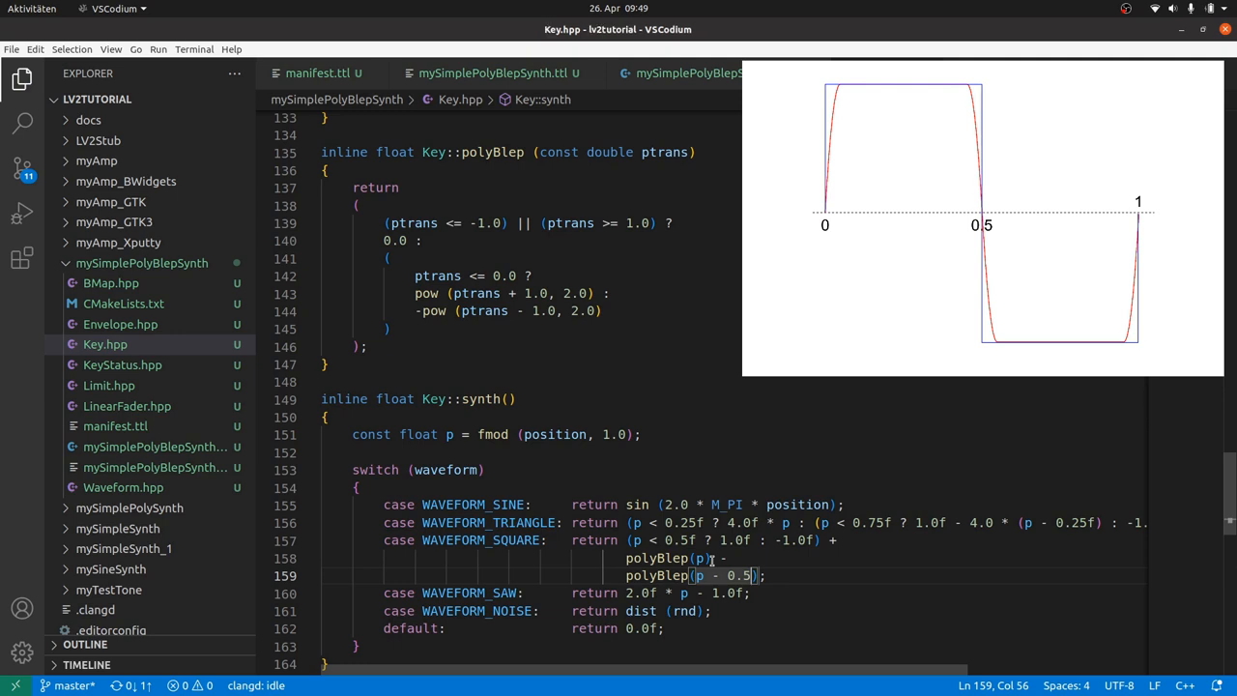
type("fmod (position, 1.0)")
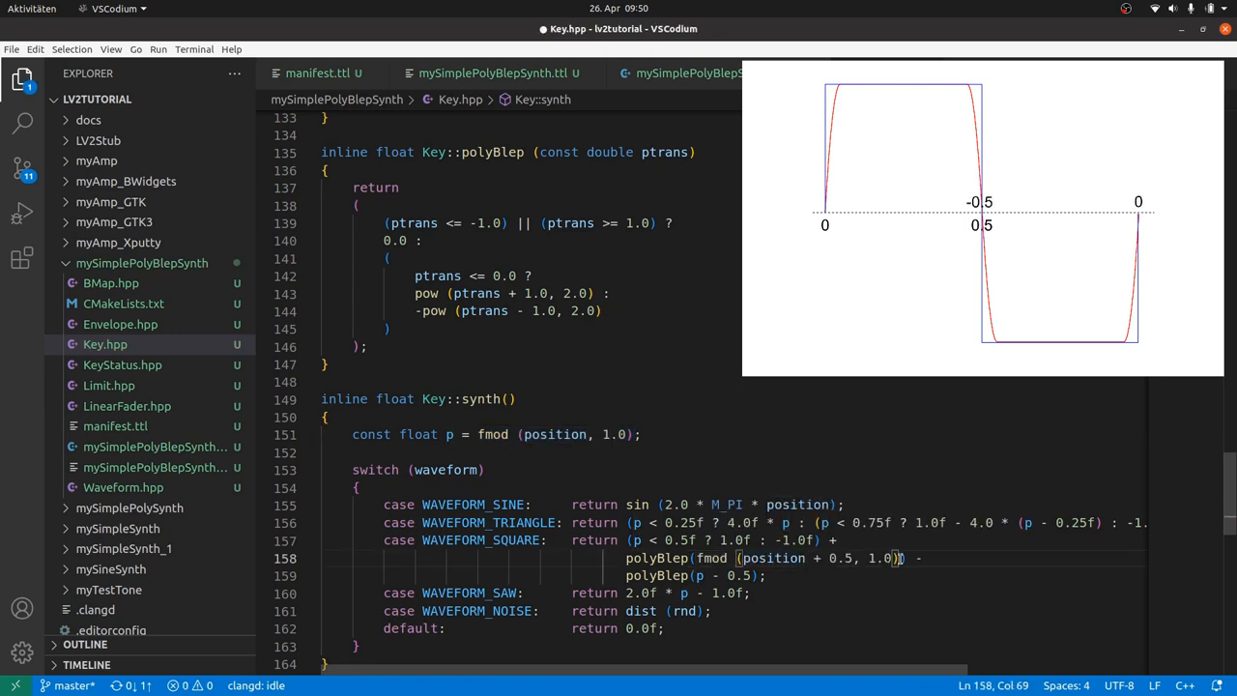
type("- 0.5")
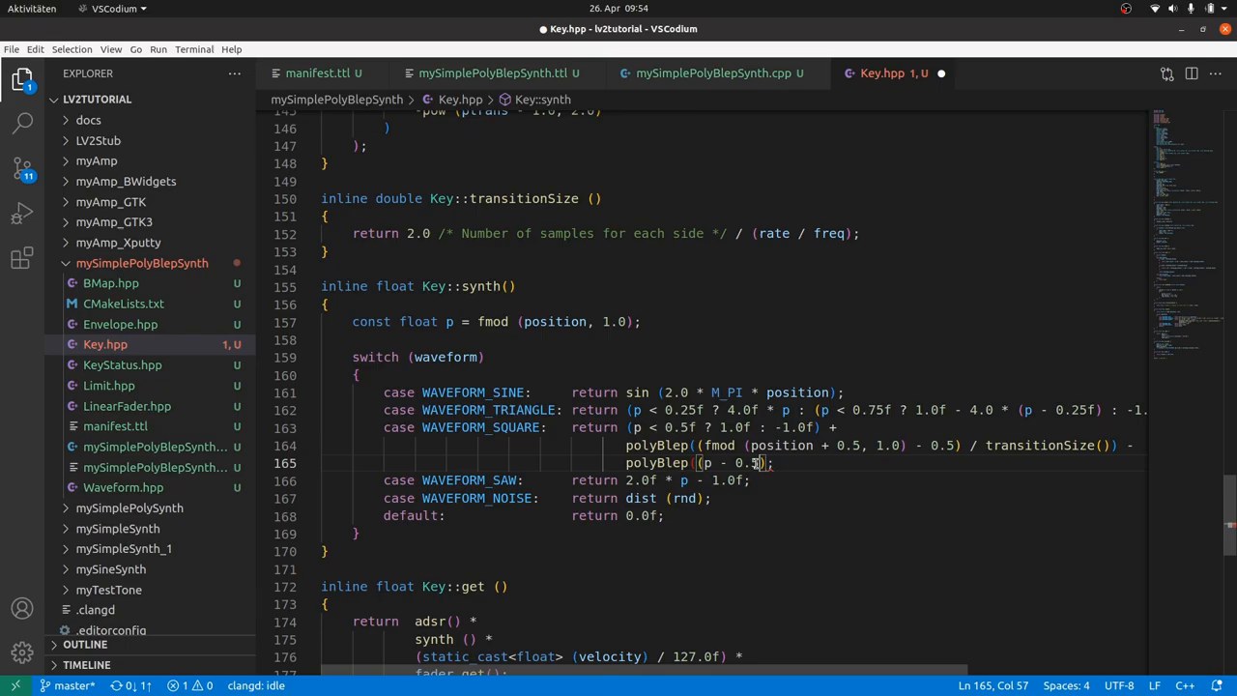
type("/ transitionSize())")
left_click(537, 480)
type(" -")
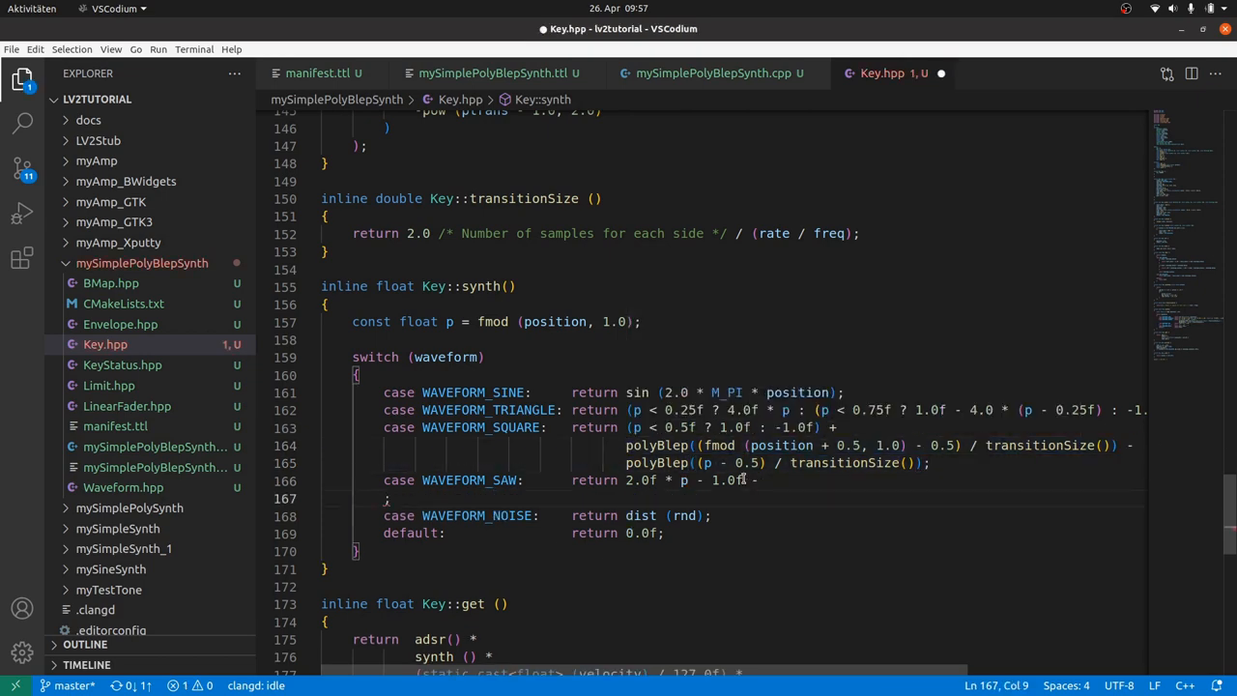
type("polyBlep((fmod (position + 0.5, 1.0) - 0.5) / transitionSize())")
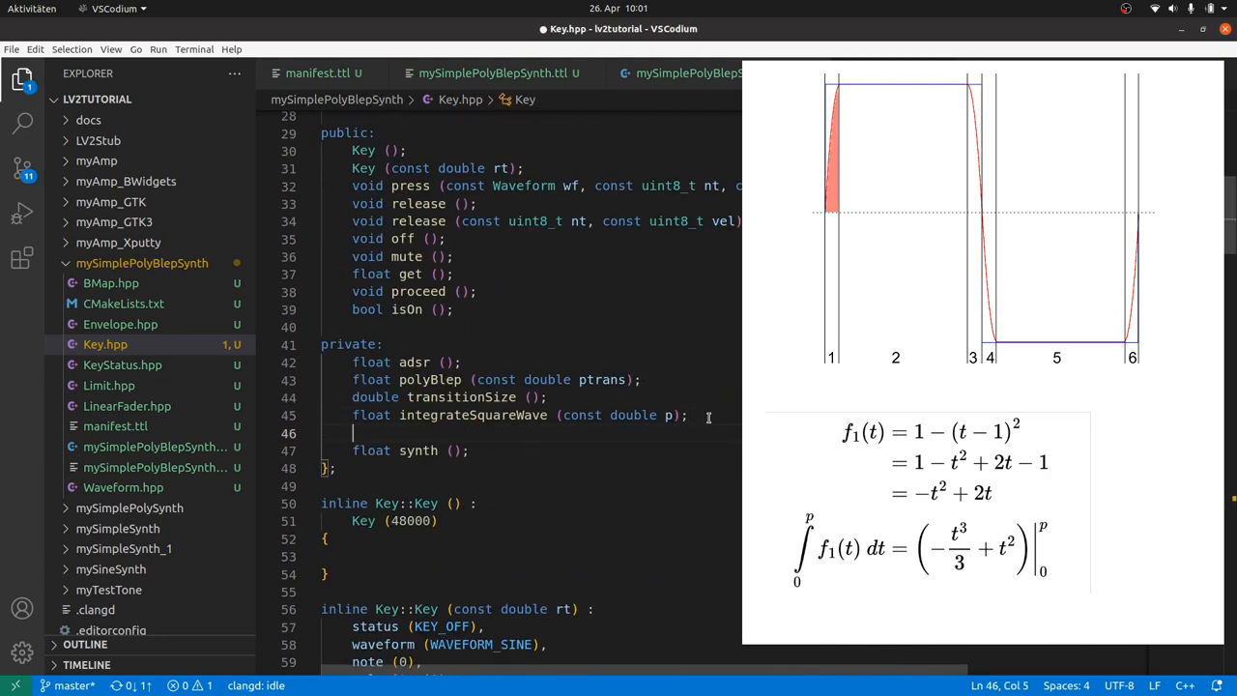
Step: Declare and define integrateF1(const double p) returning -pow(p, 3.0) / 3.0 + pow(p, 2.0)
type("float integrateF1 ()")
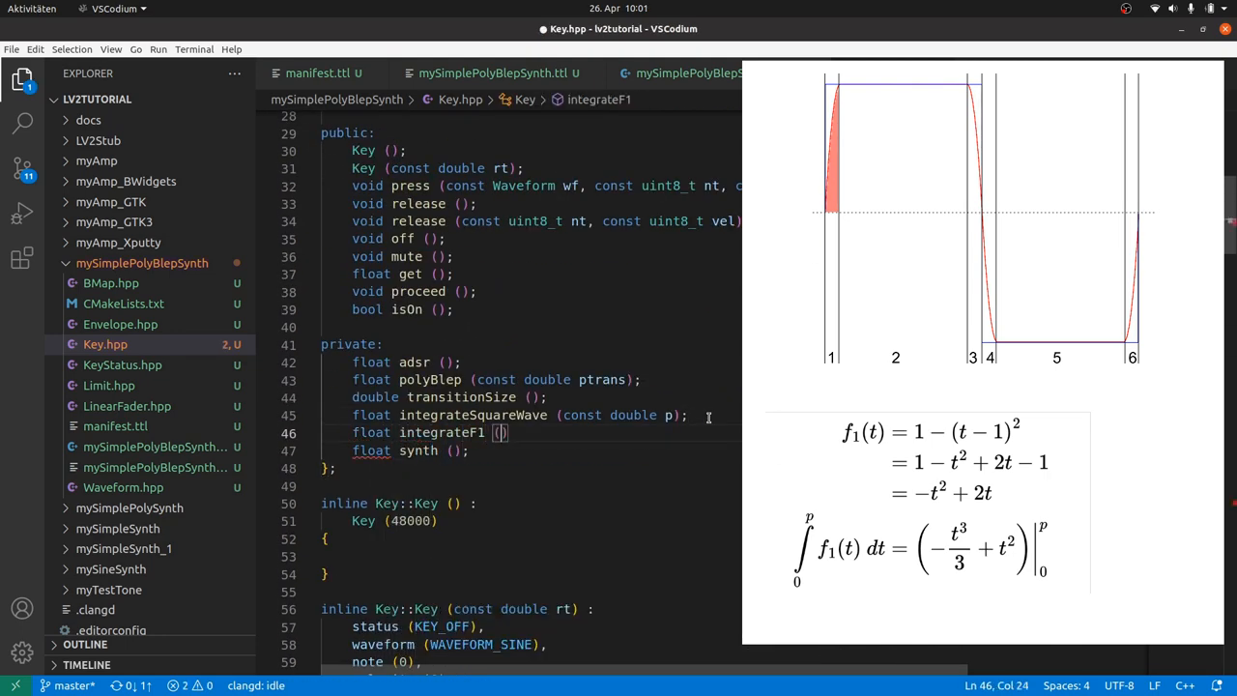
type("const double p);")
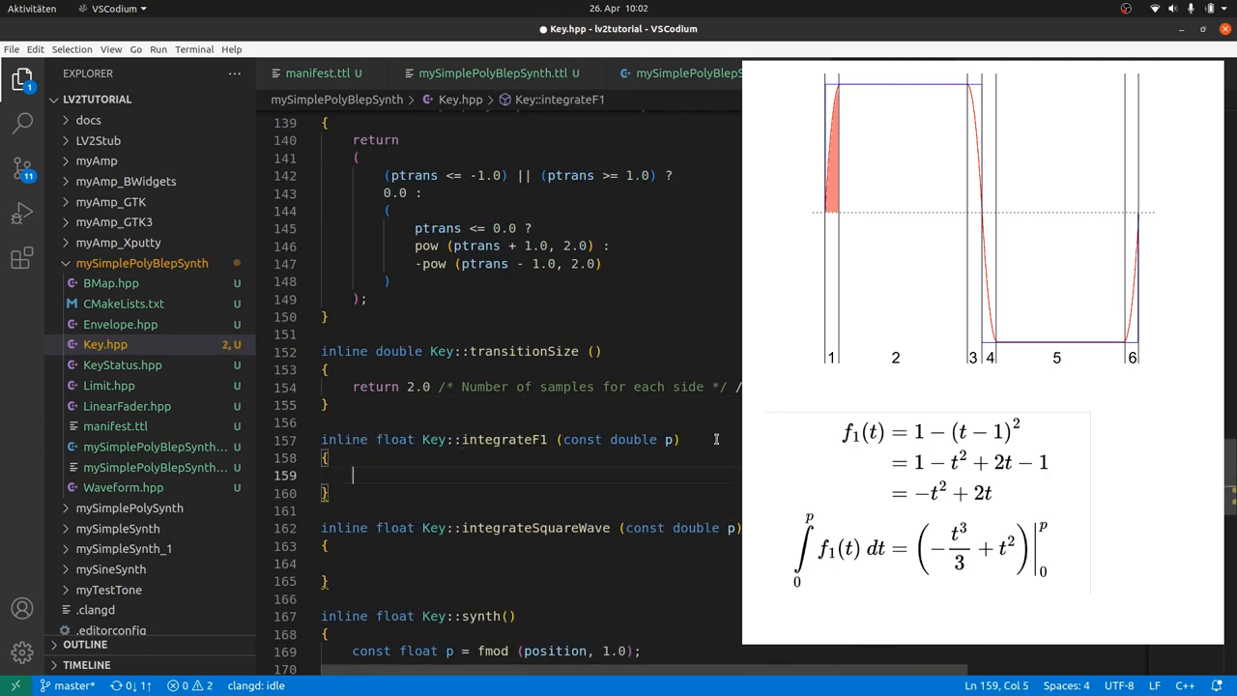
type("return -pow (p, 3.0)")
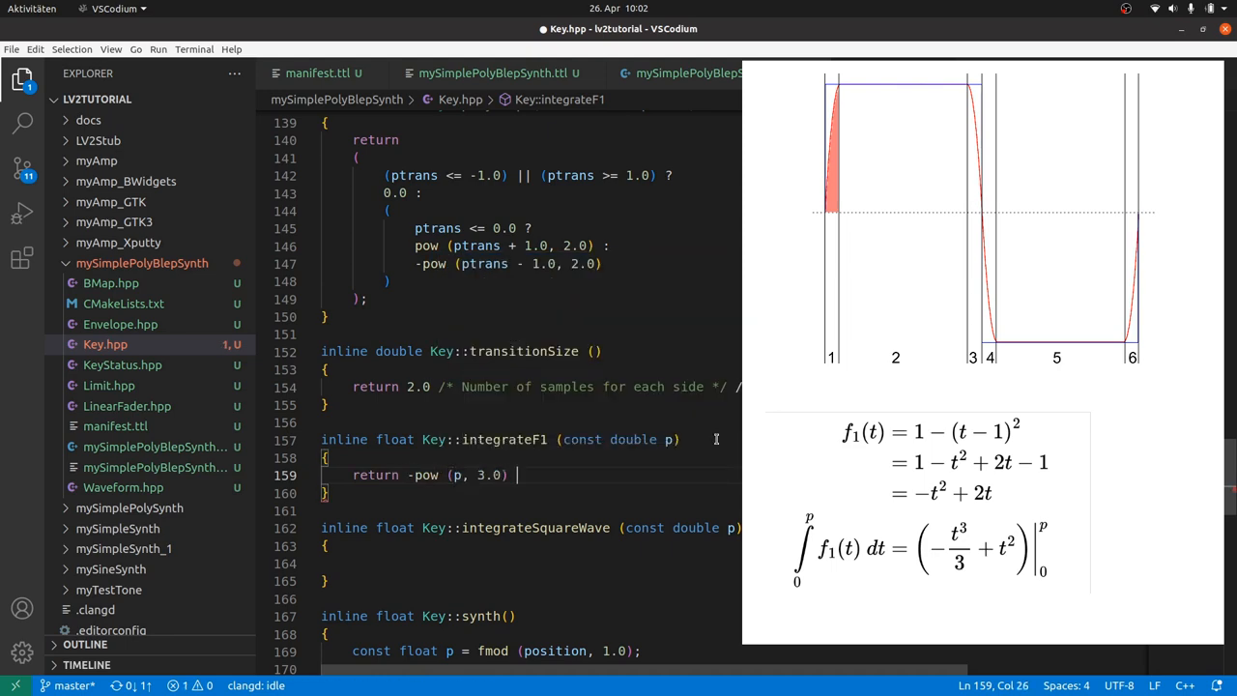
type("/ 3.0 + pow (p, 2.0);")
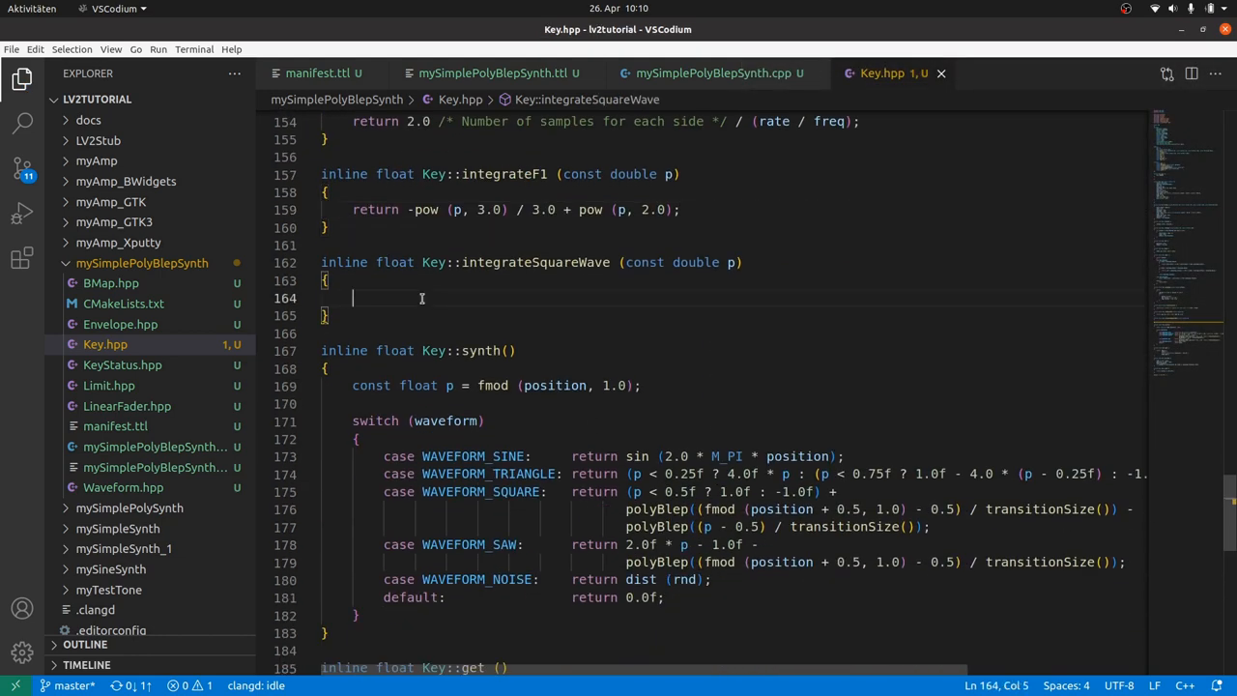
Step: Start integrateSquareWave with value, transition and prest locals and the p <= transition rising-edge case
type("float value")
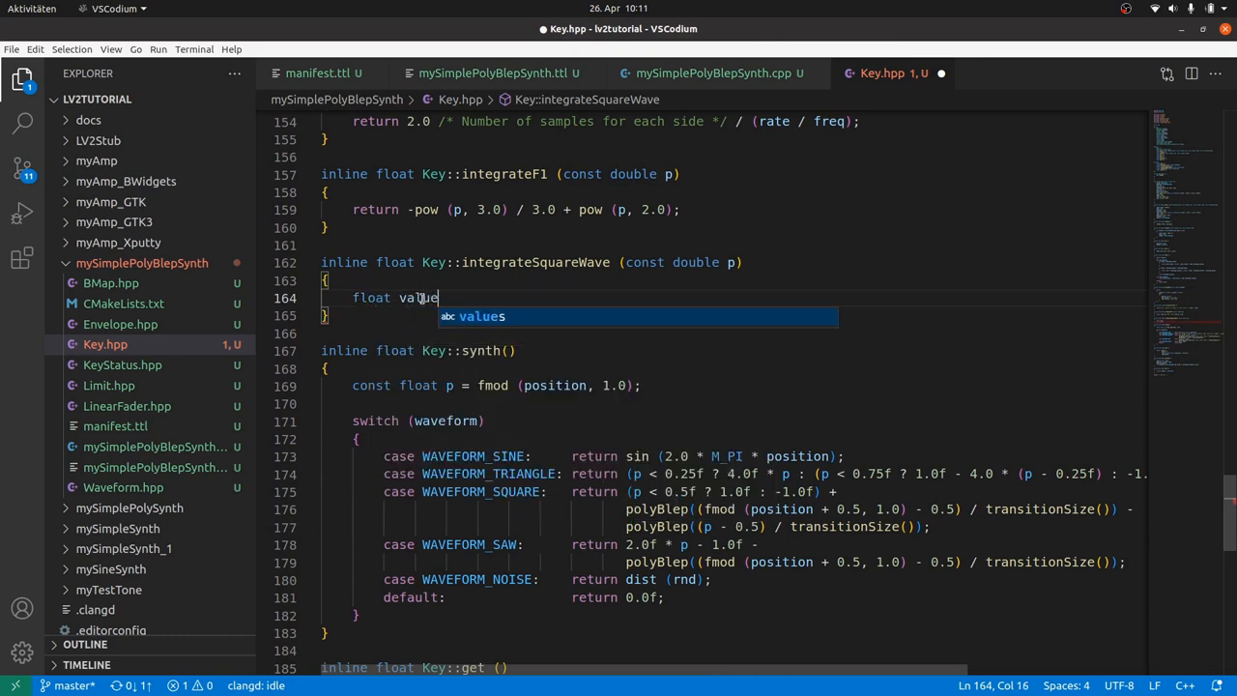
type("= 0.0f;")
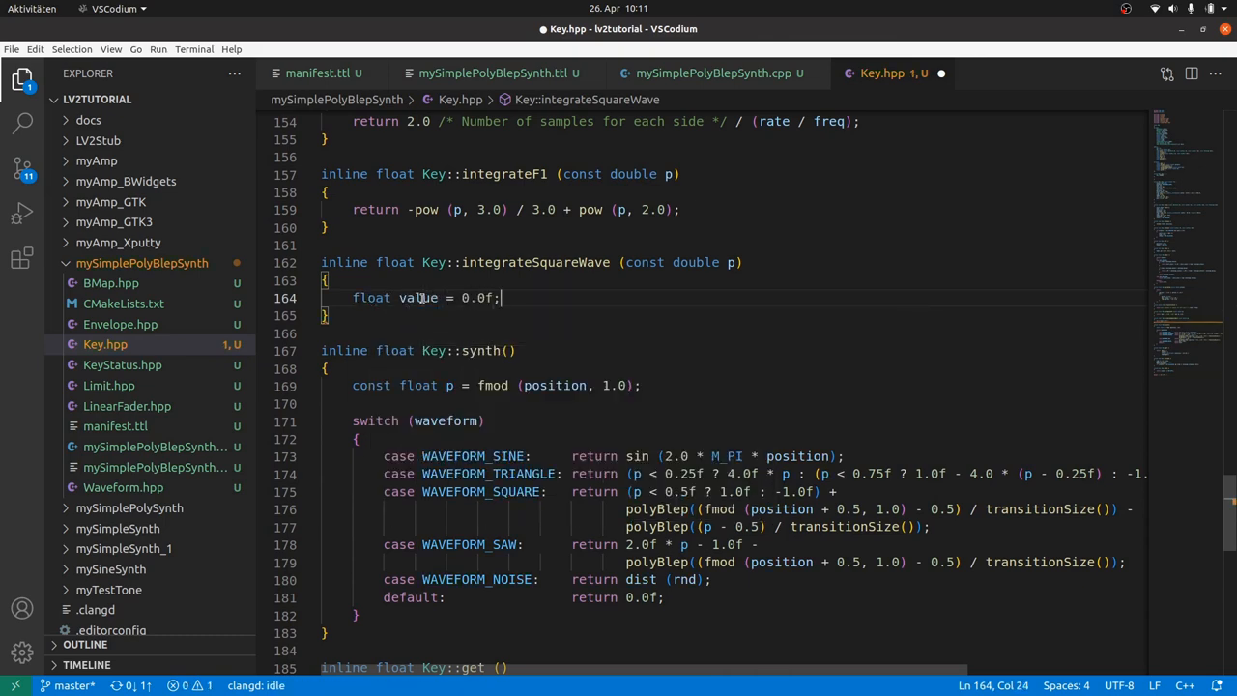
type("return value;")
type("const")
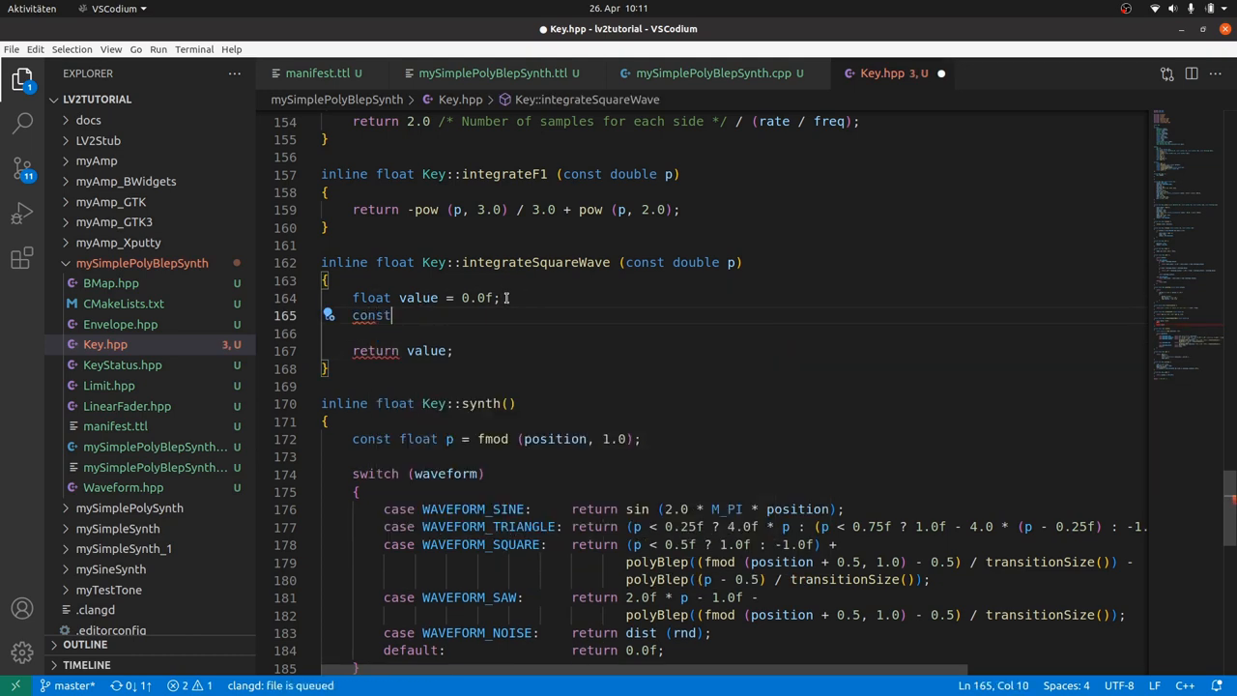
type("double transition = transitionSize();")
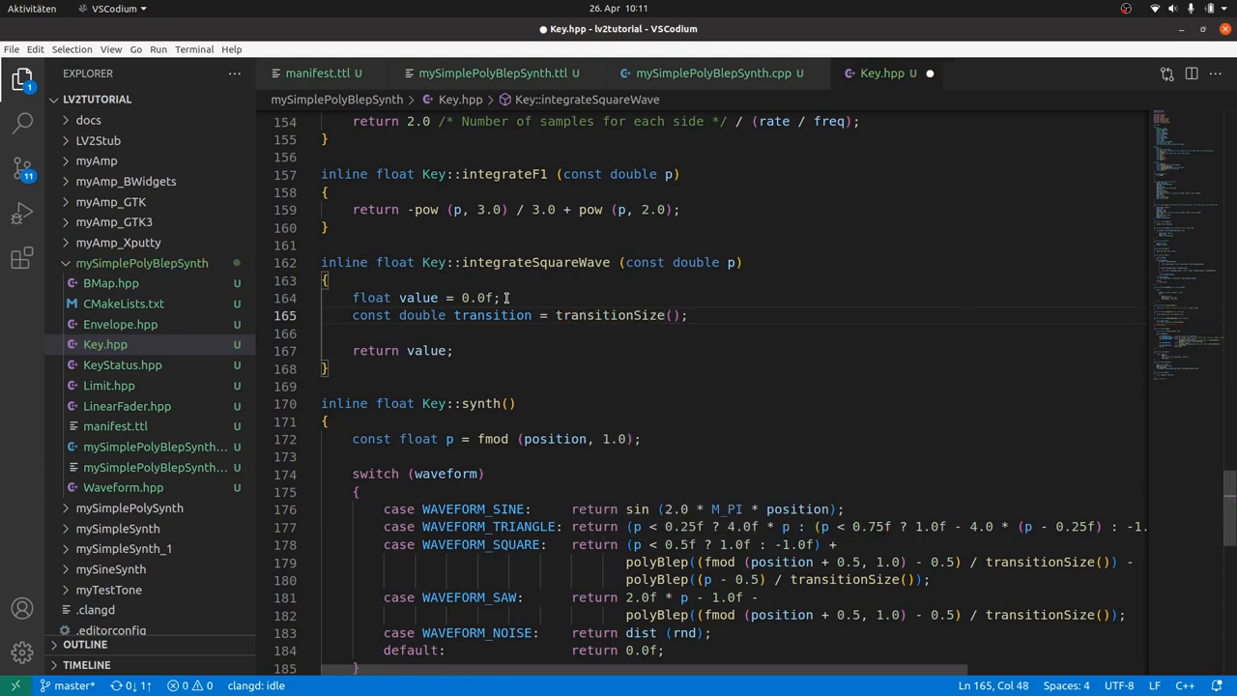
type("double prest")
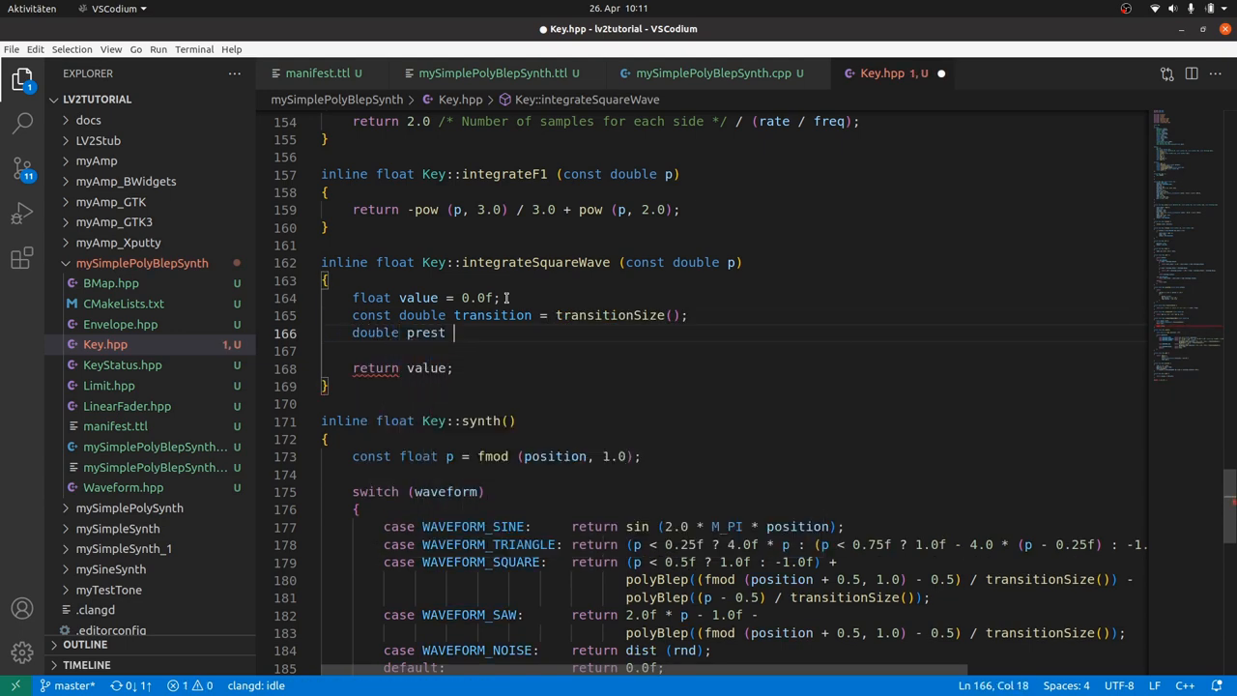
type("= p;")
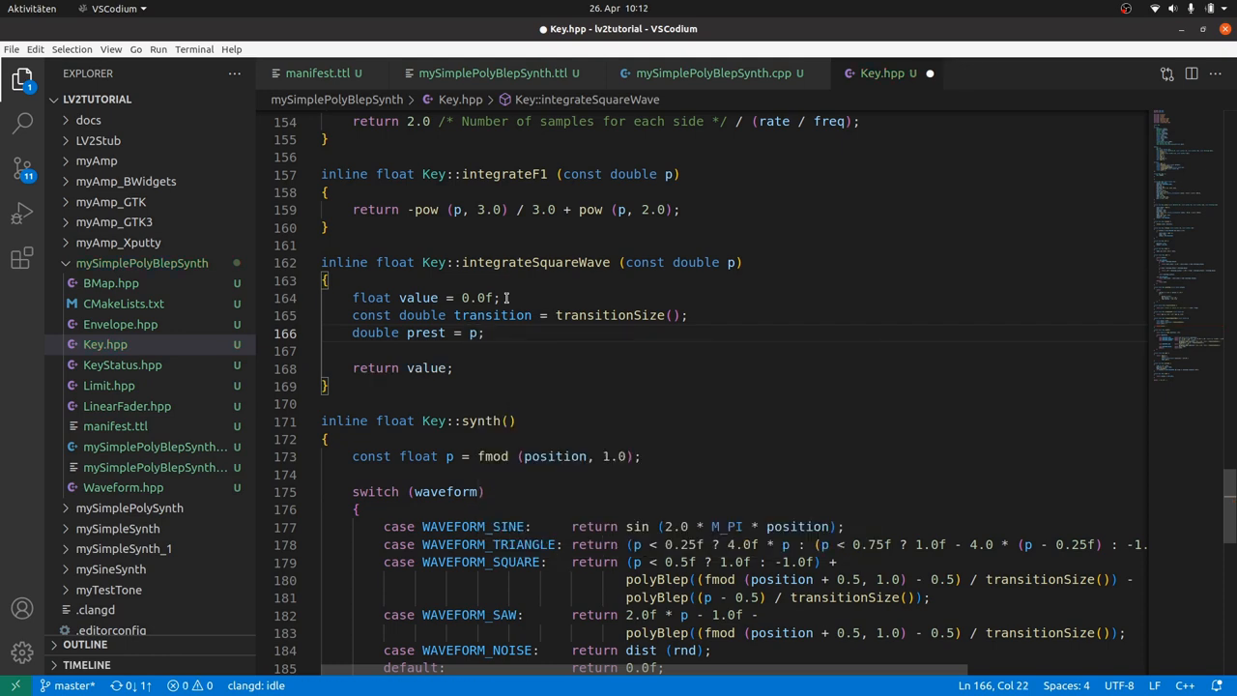
type("if (p <=)")
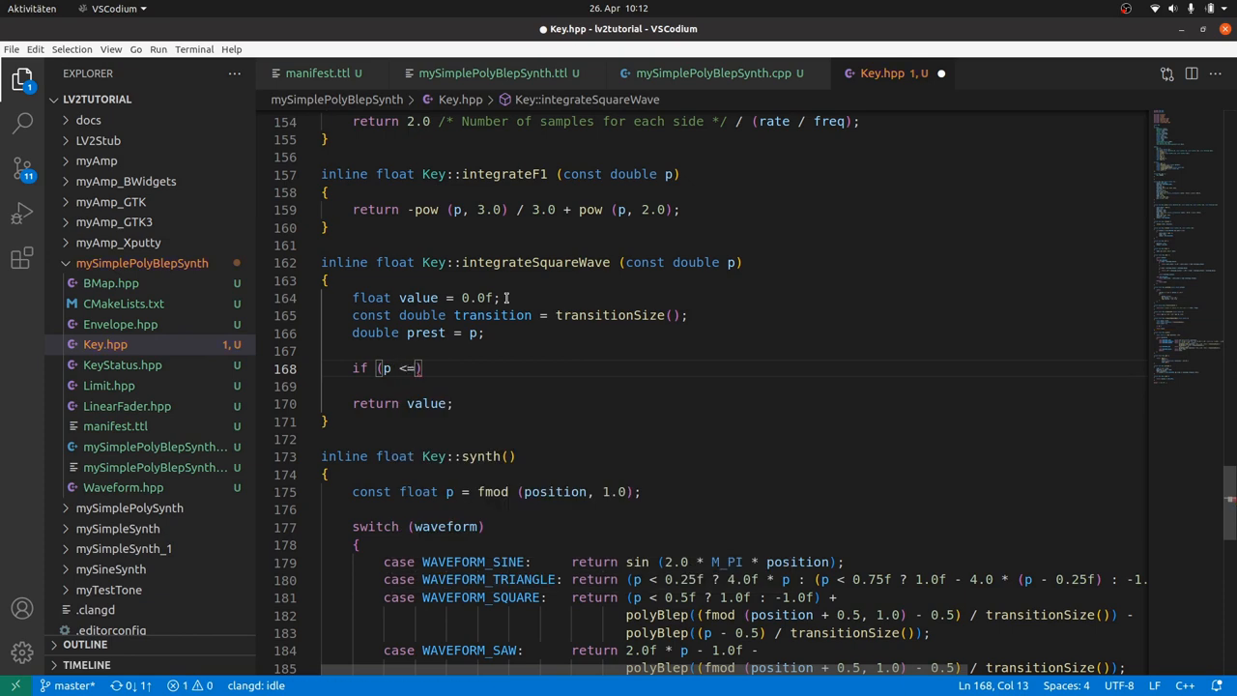
type("transition) value += integrateF1(const double p)")
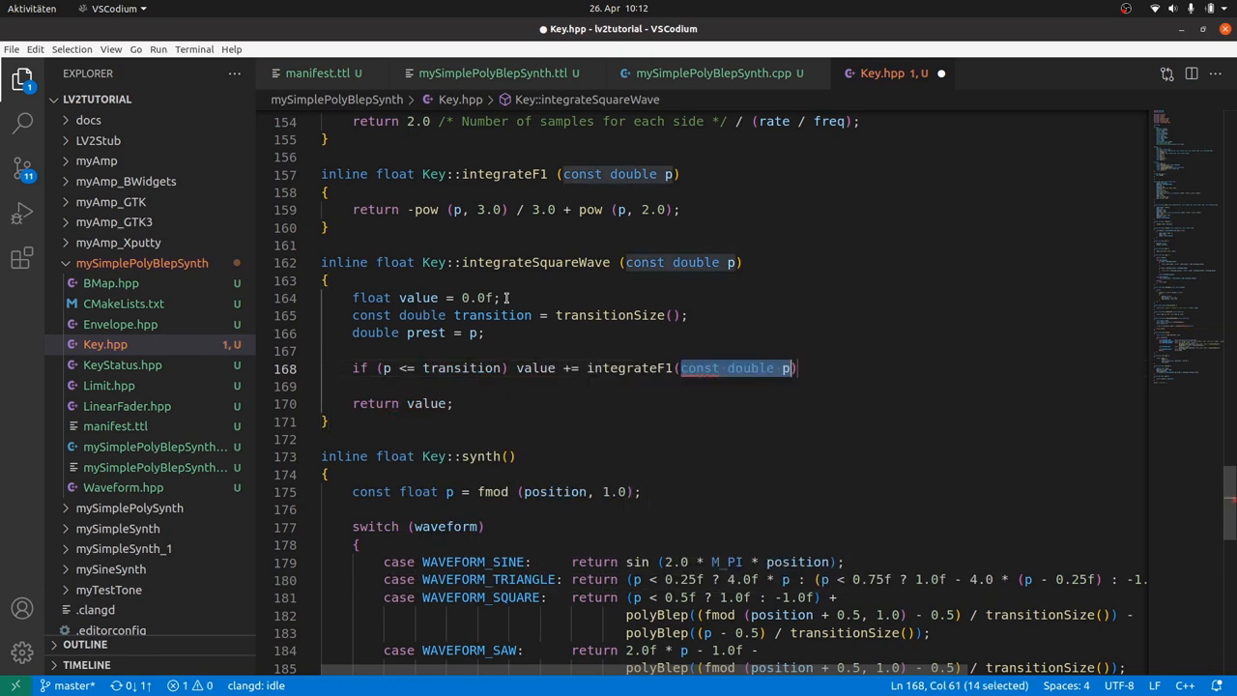
type("p / transition")
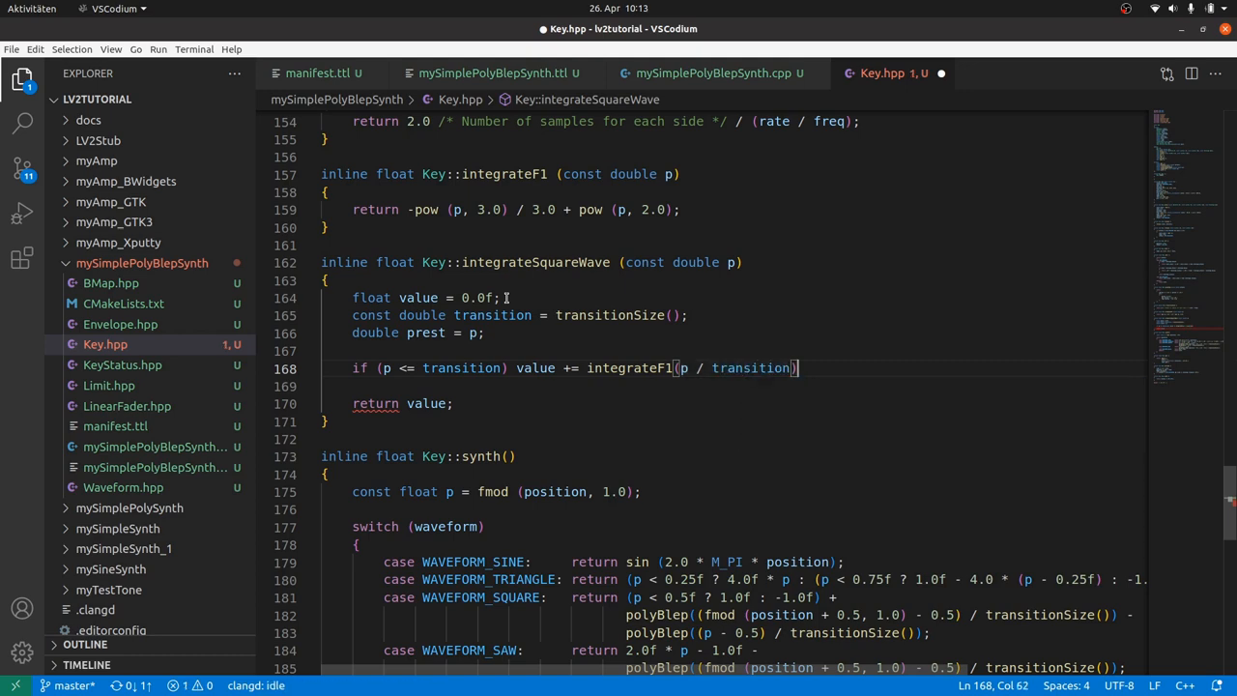
type("* transition")
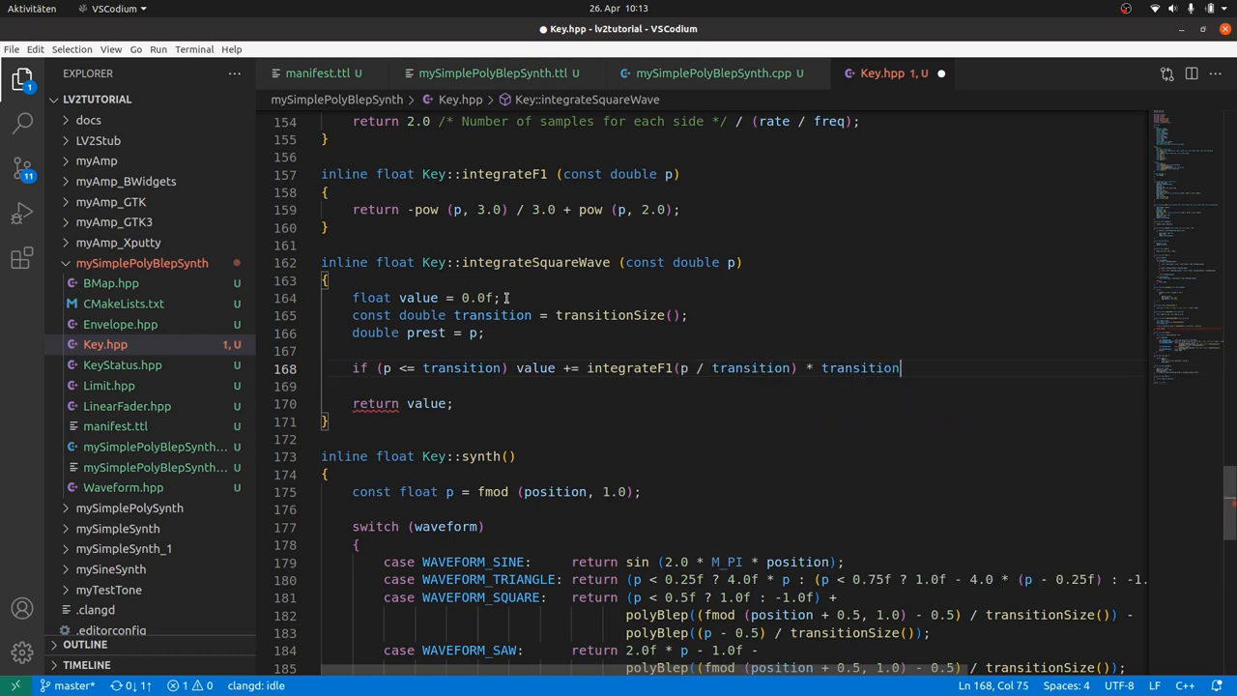
type(";")
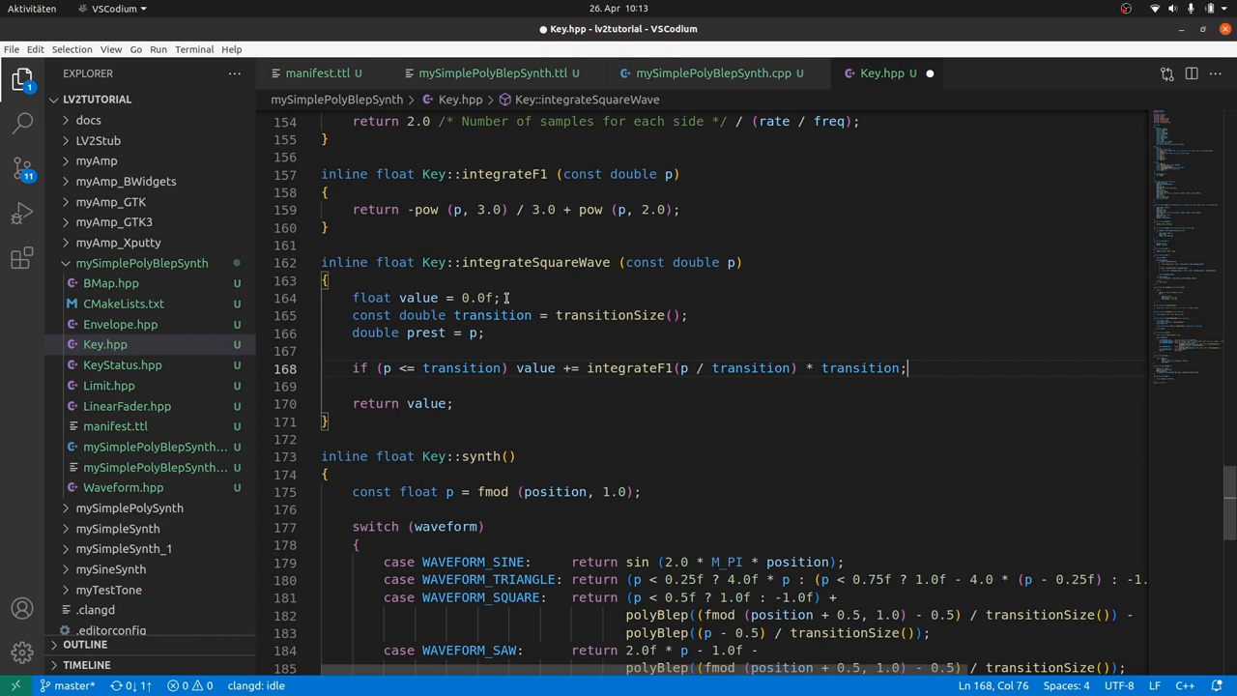
key("ctrl+s")
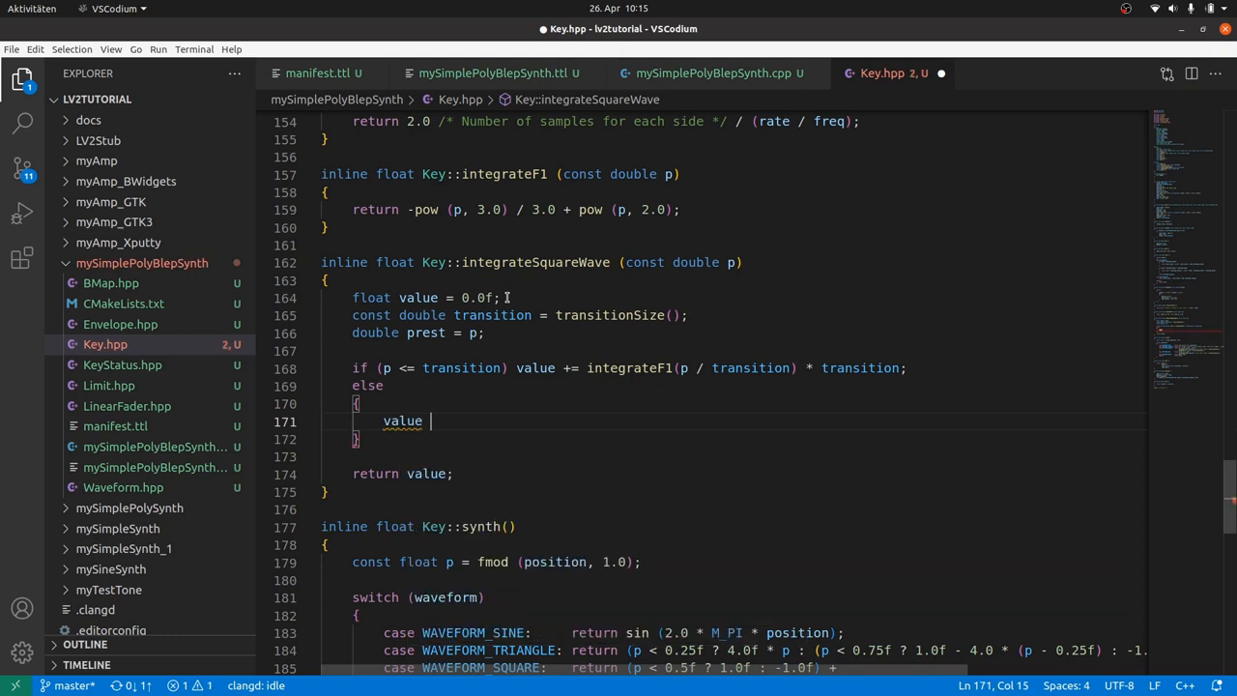
Step: Add the integrateF1(1.0) edge term, the p <= 0.5 - transition plateau case and the 0.5 - 2.0*transition adjustments
type("+= integrateF1(1.0) * transition;")
type("prest")
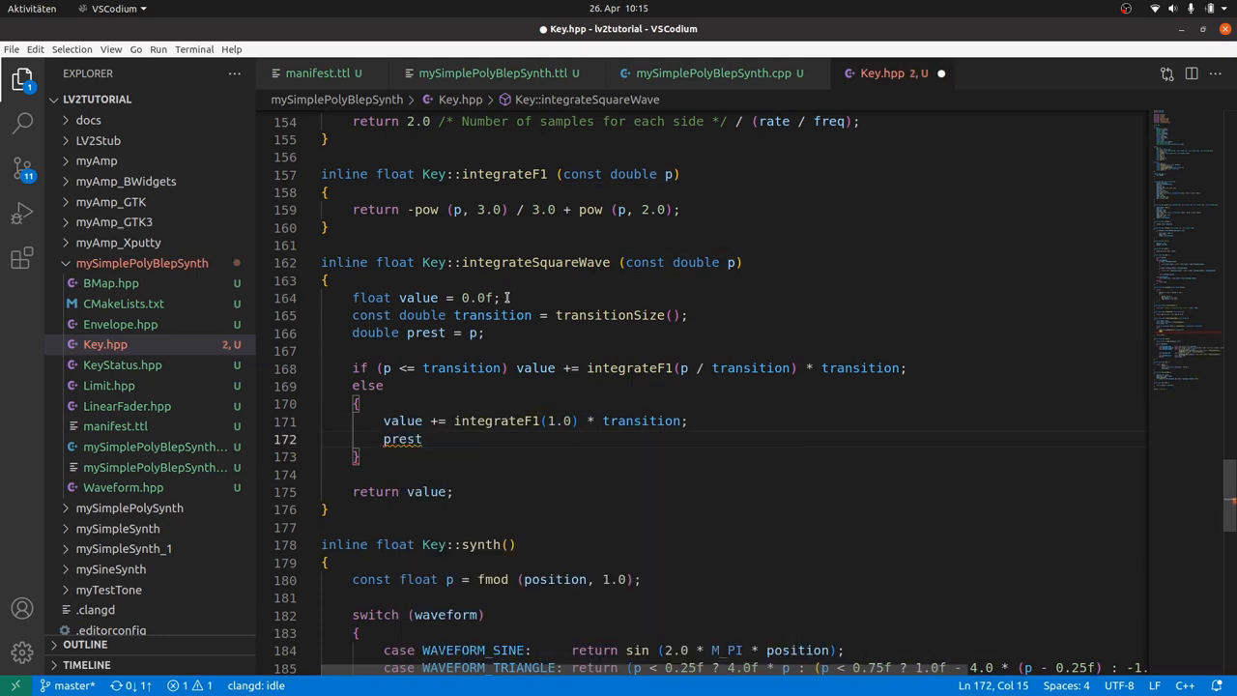
type("-= transition;")
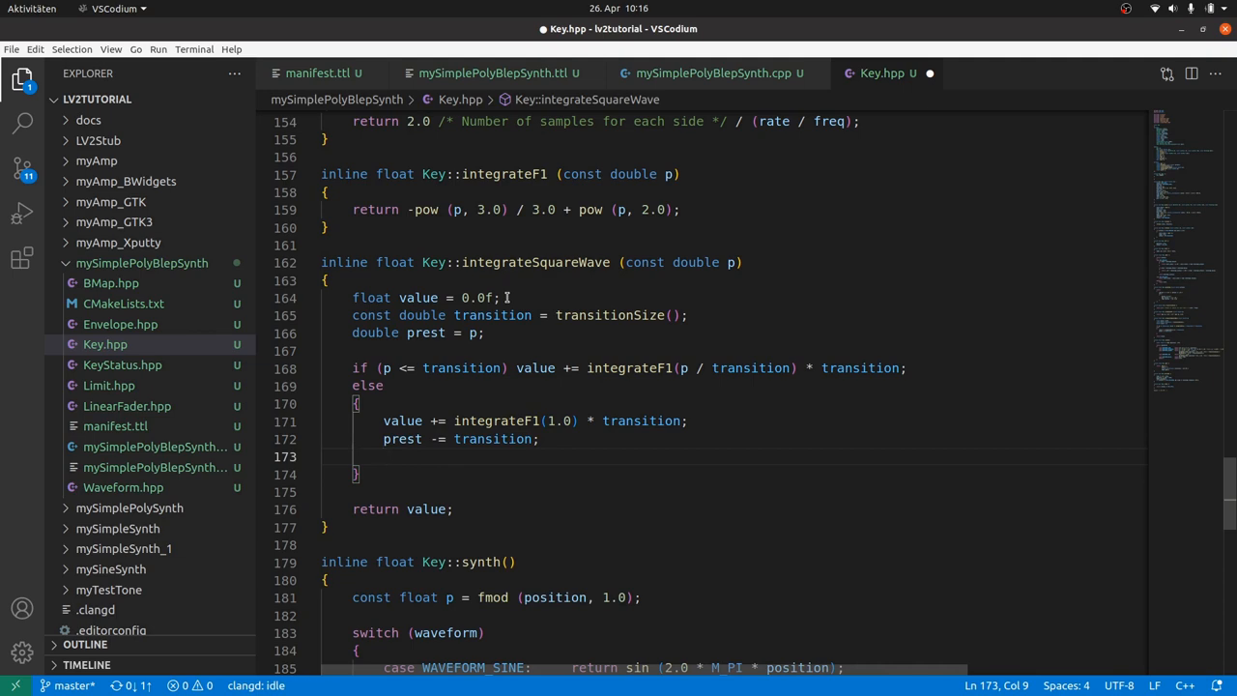
type("if (")
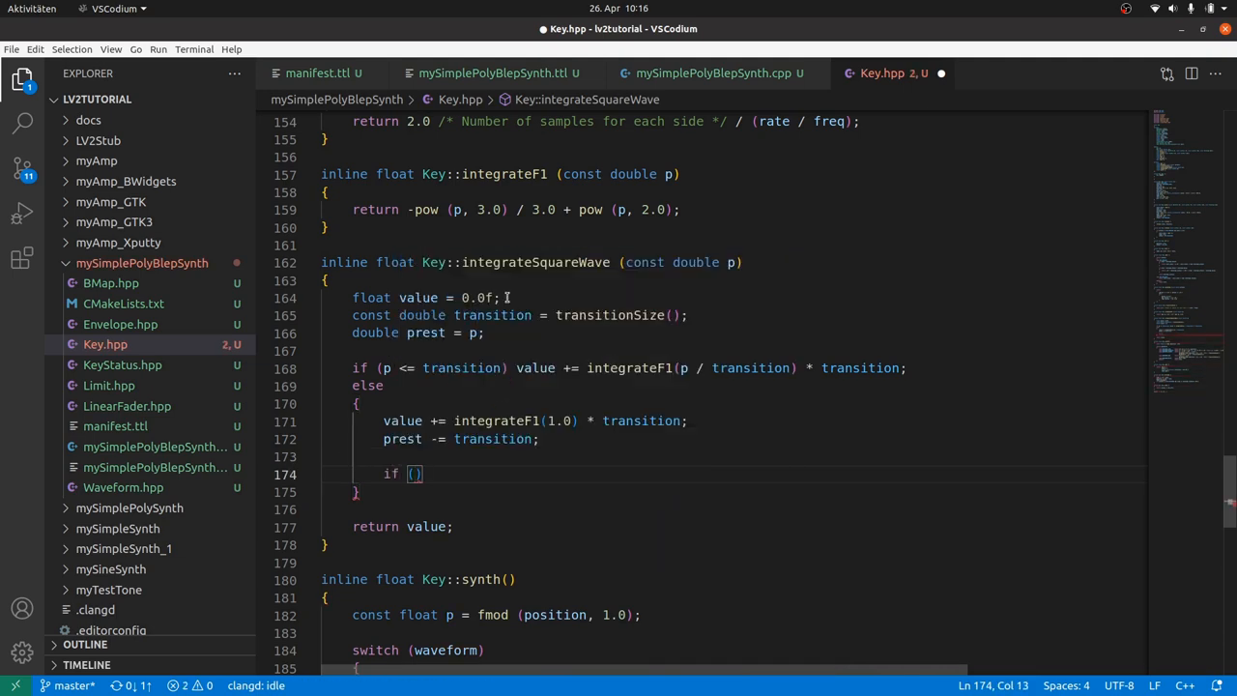
type("p <= 0.5 - transition")
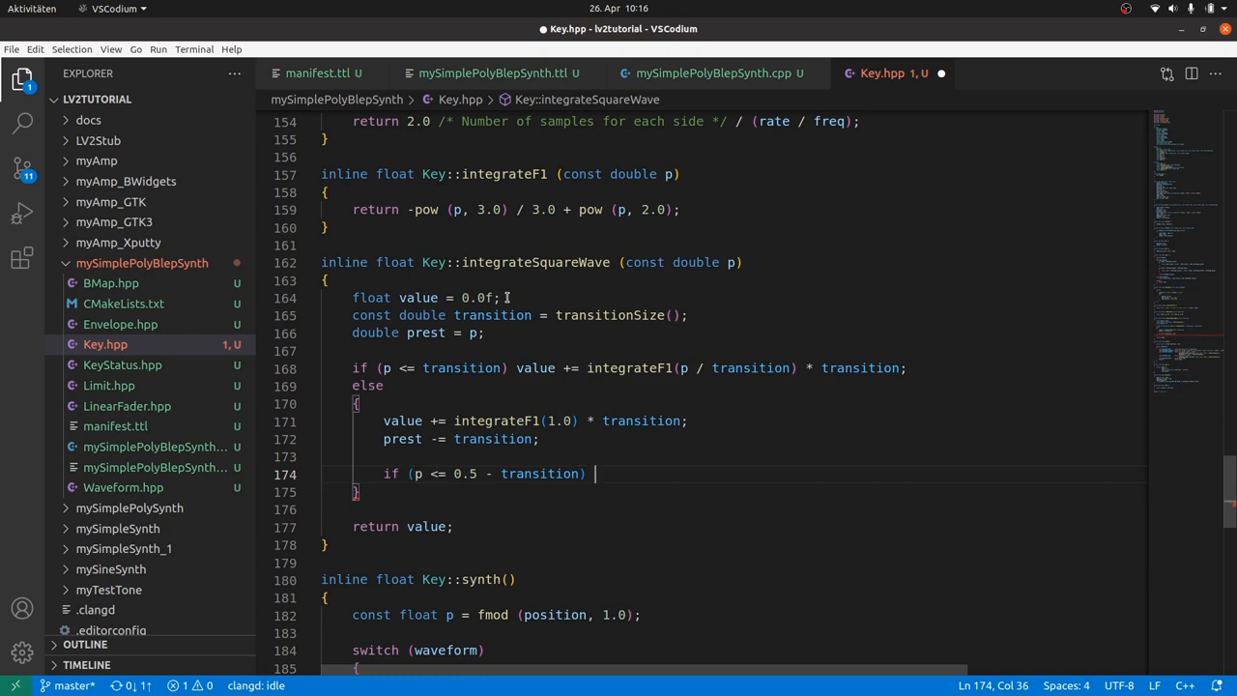
type("value += prest;")
type("else")
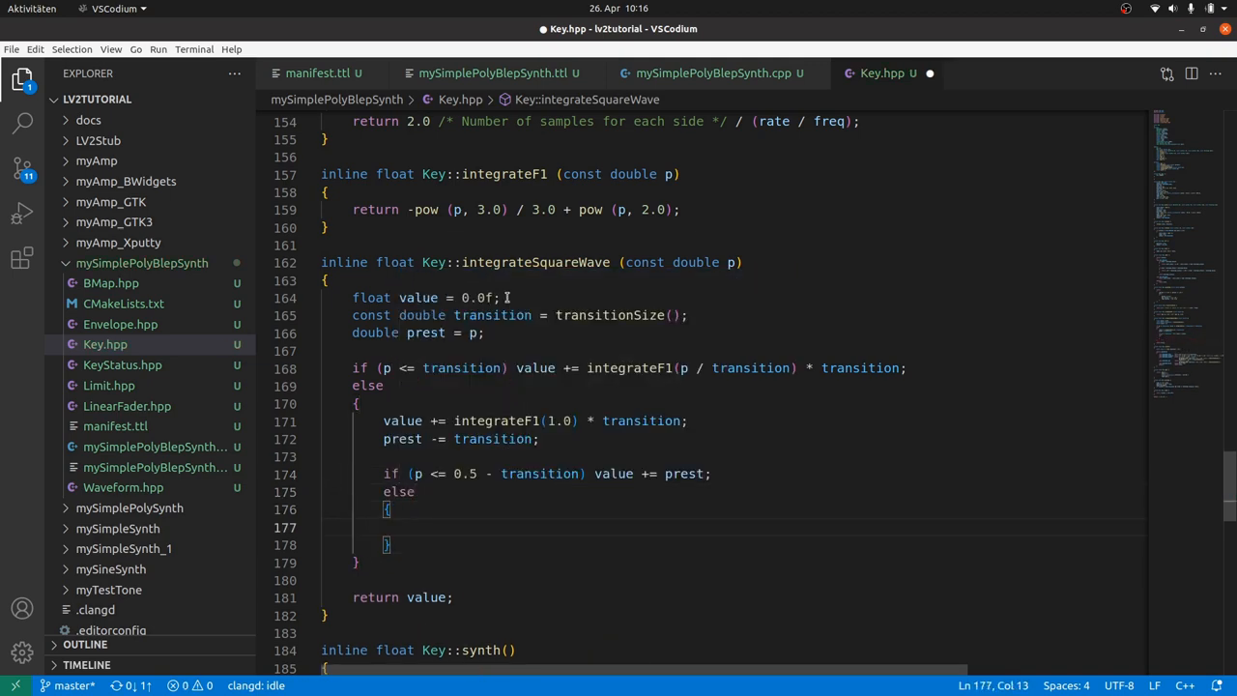
type("value += 0.5 -")
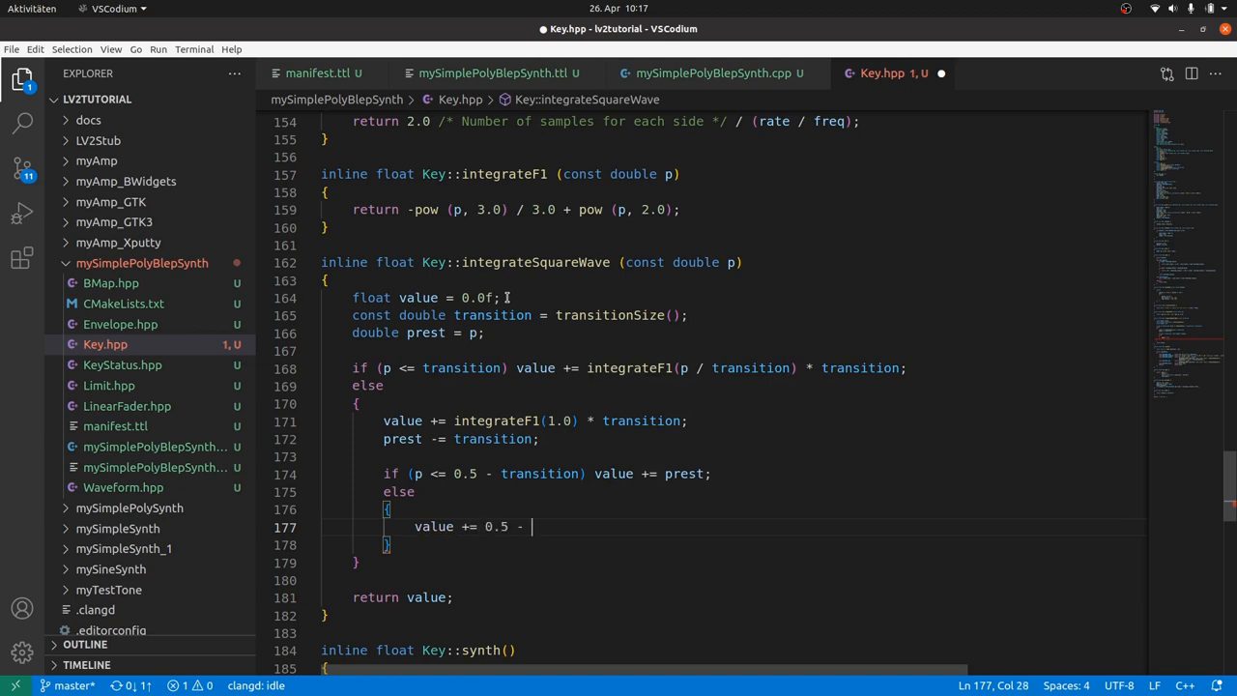
type("2.0 * transition;")
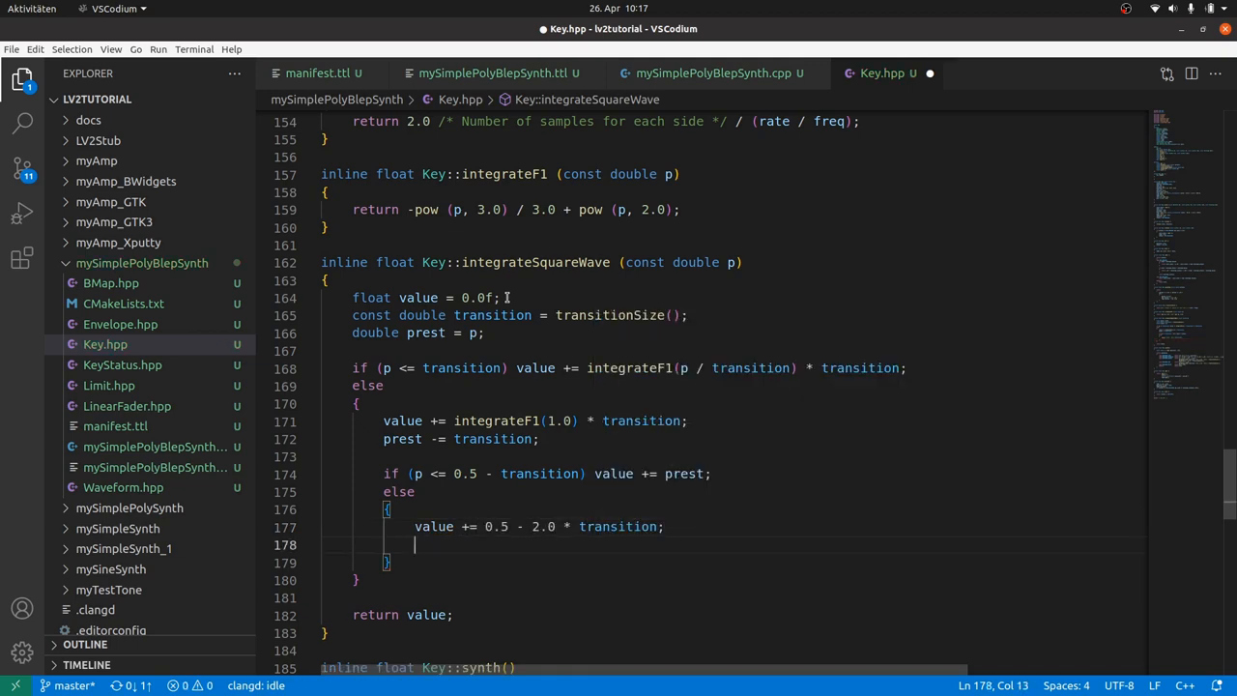
type("prest -= 0.5 - 2.0 *")
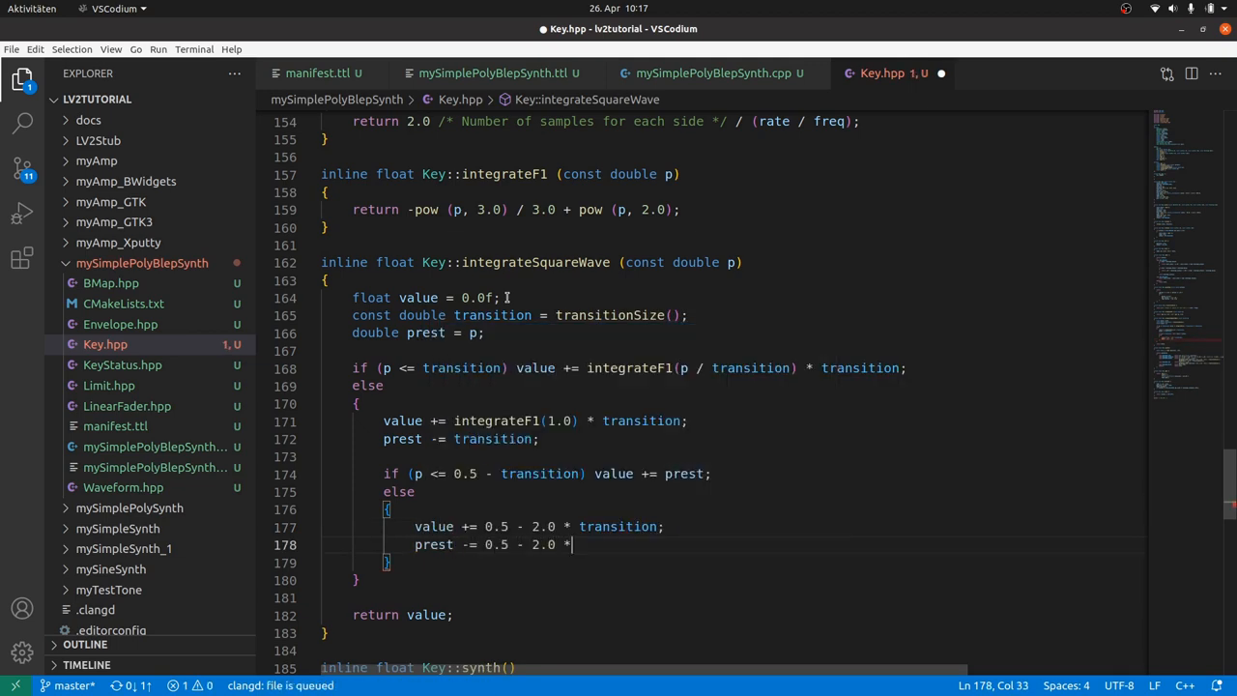
type("transition;")
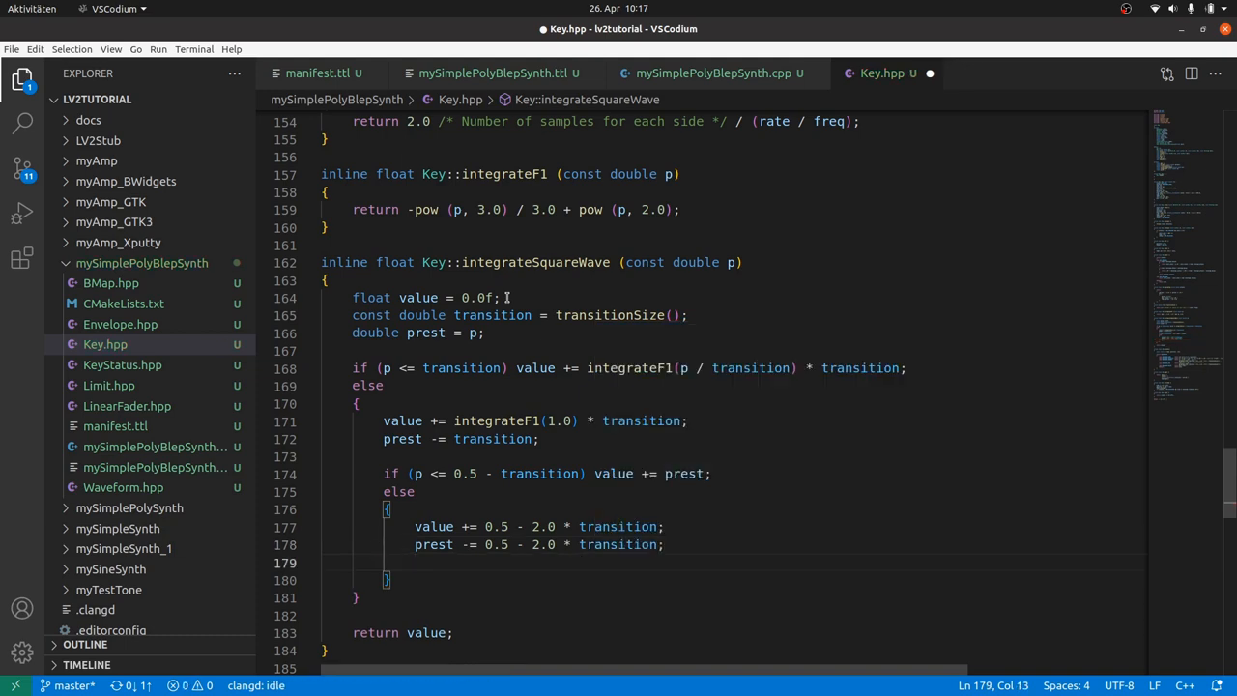
Step: Add the p <= 0.5 falling-edge case using (1.0 - prest)/transition and the recursive integrateSquareWave(prest) else
type("if (p")
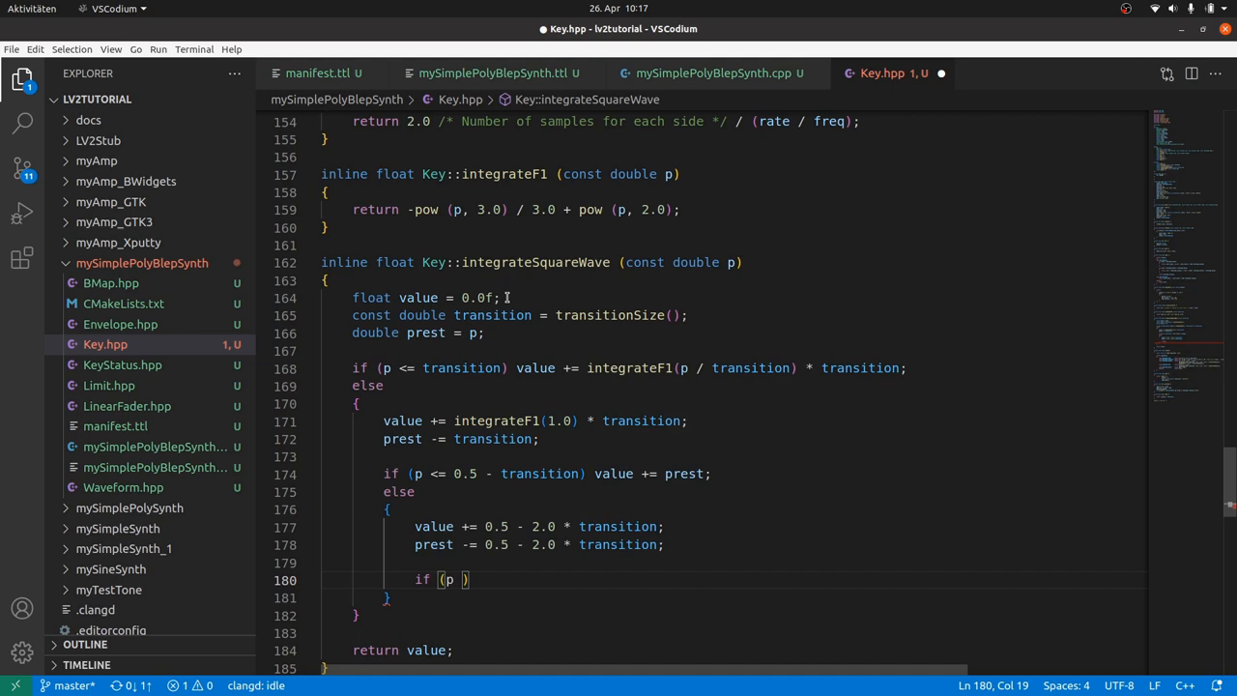
type("<= 0.5")
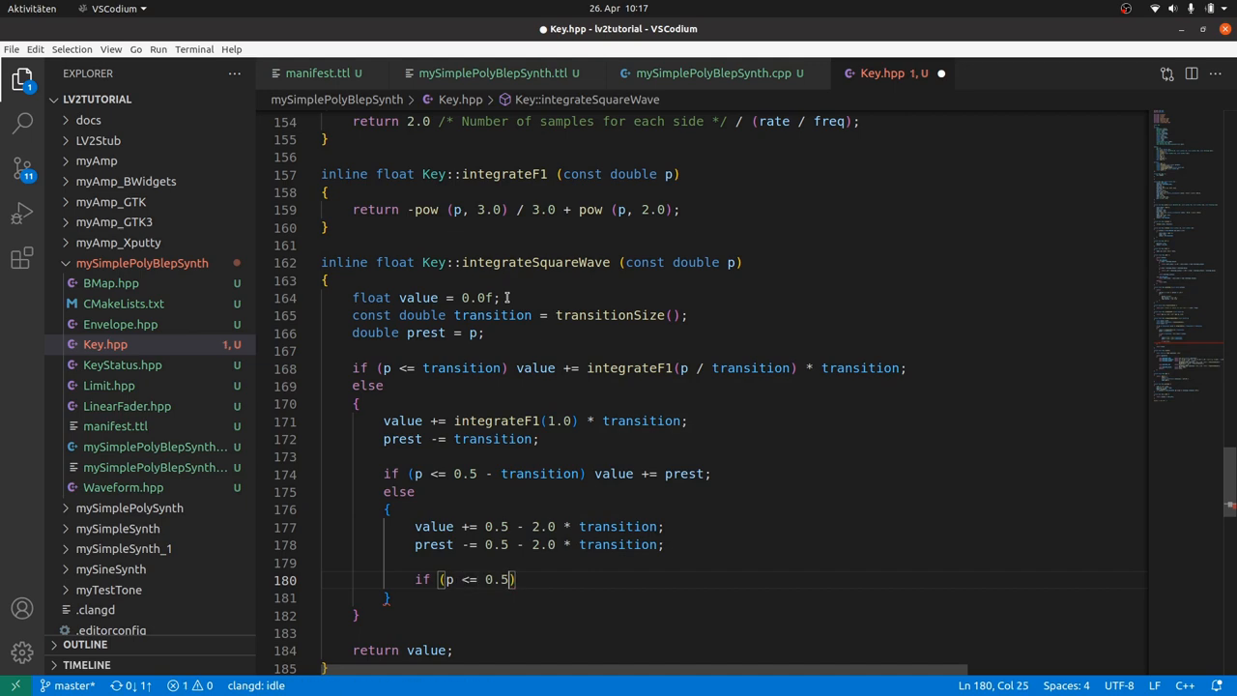
type("value += (integrateF1(1.0) - integrateF1(const double p")
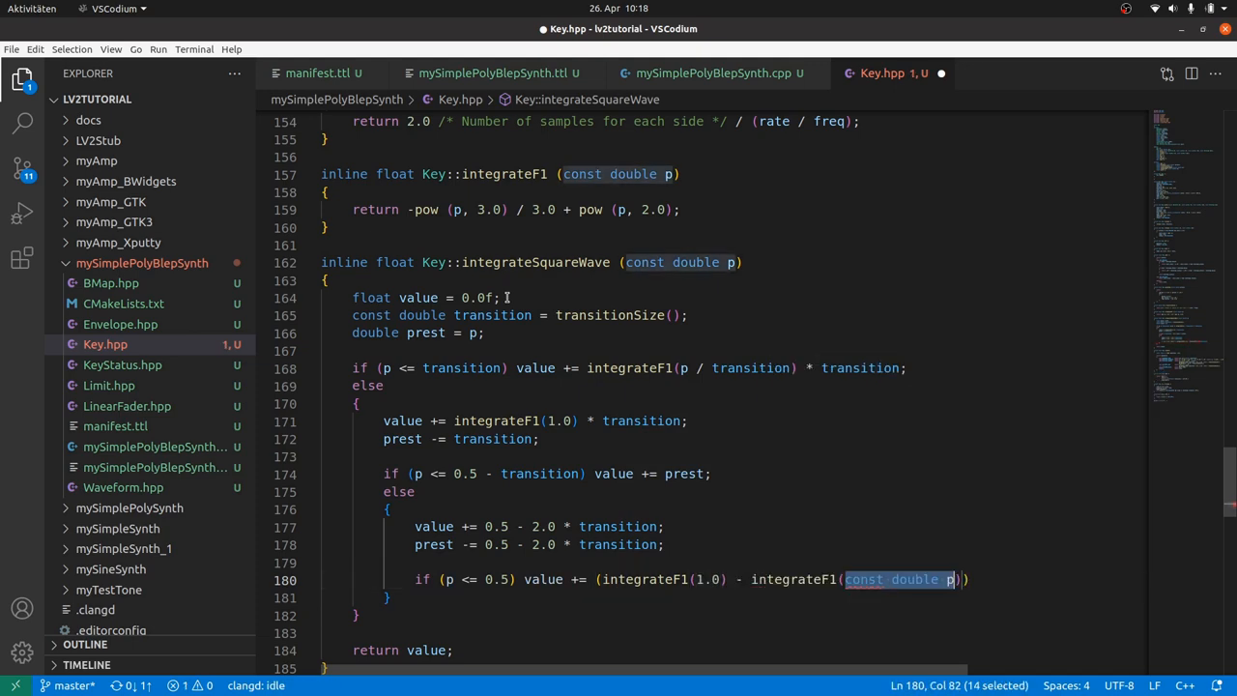
type("1.0 - prest")
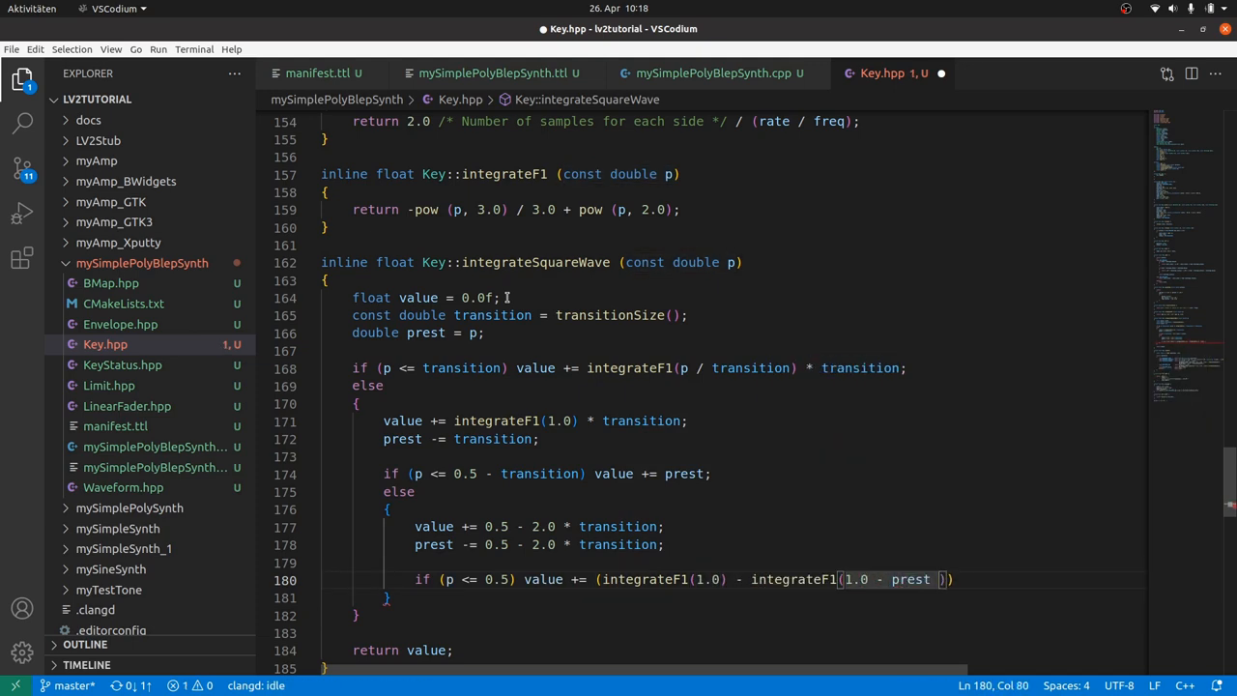
type("/transition")
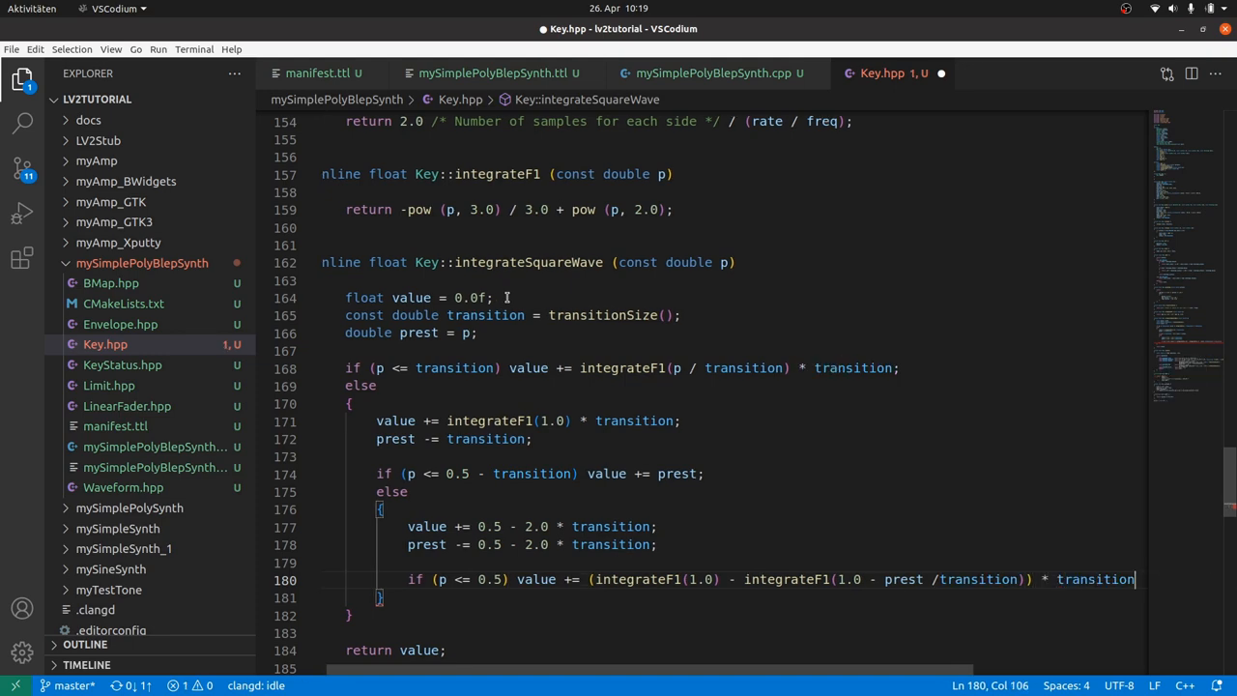
type("else")
type("value += integrateF1(1.0")
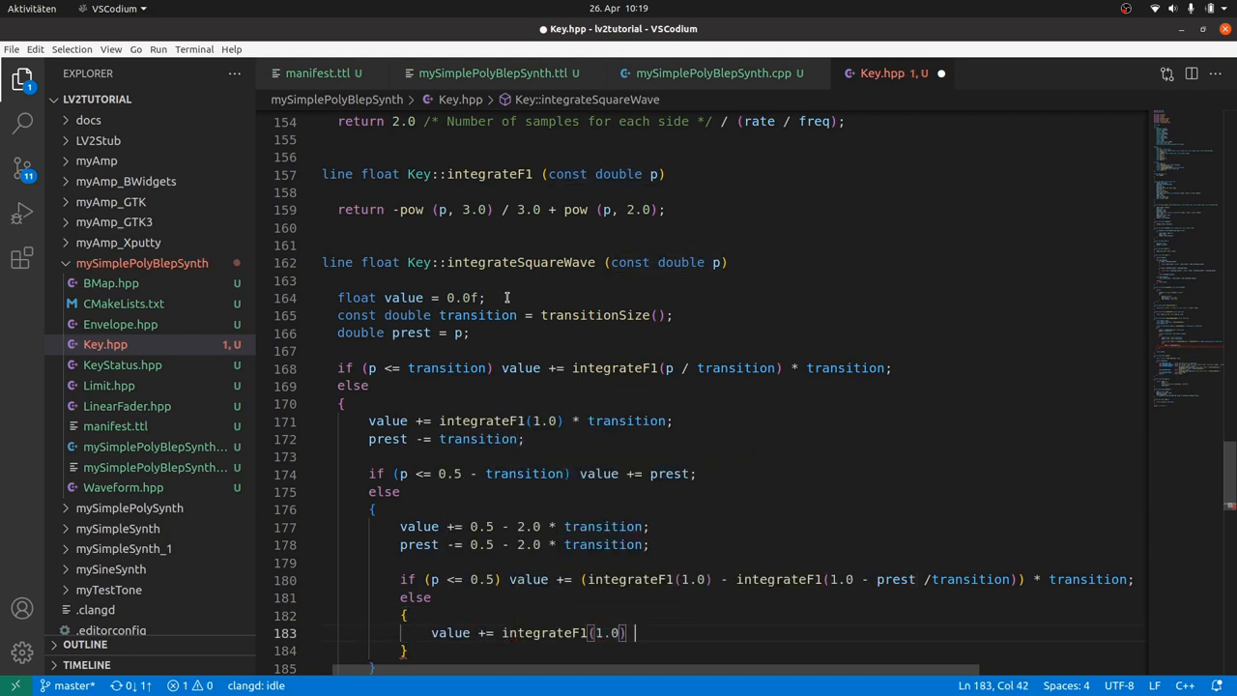
type("prest);")
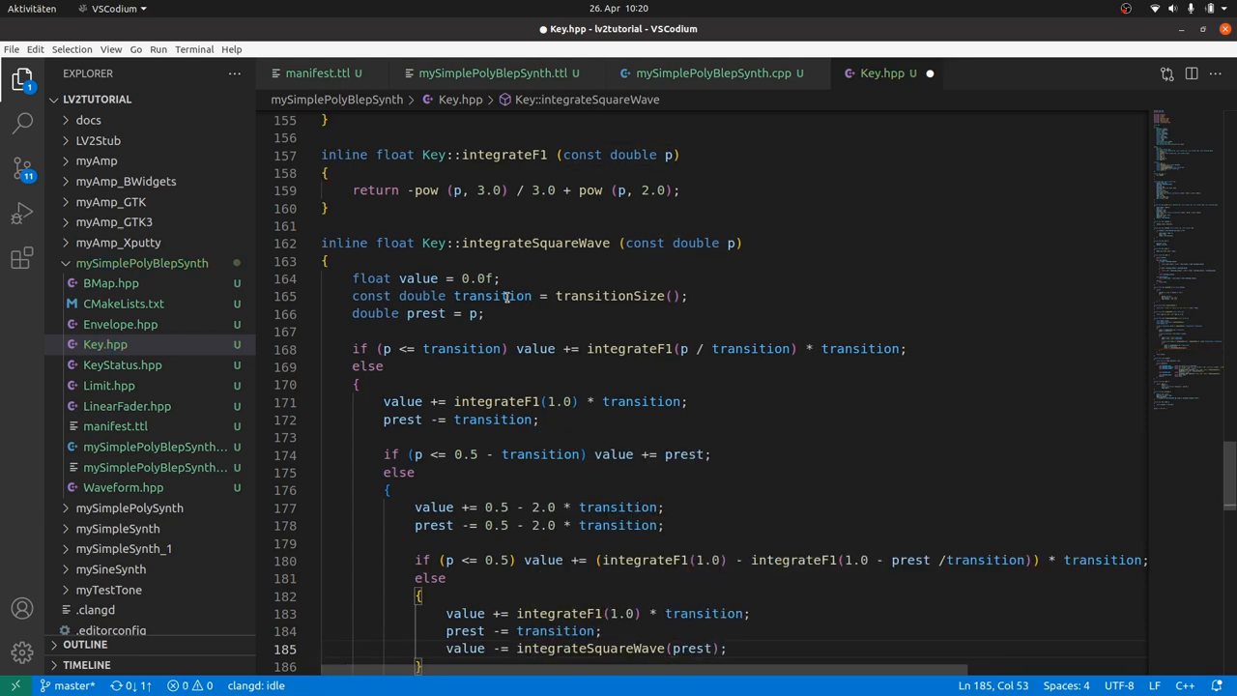
Step: Make WAVEFORM_TRIANGLE return 4.0 * integrateSquareWave(fmod(position + 0.25, 1.0)) - 1.0
scroll("down", 3)
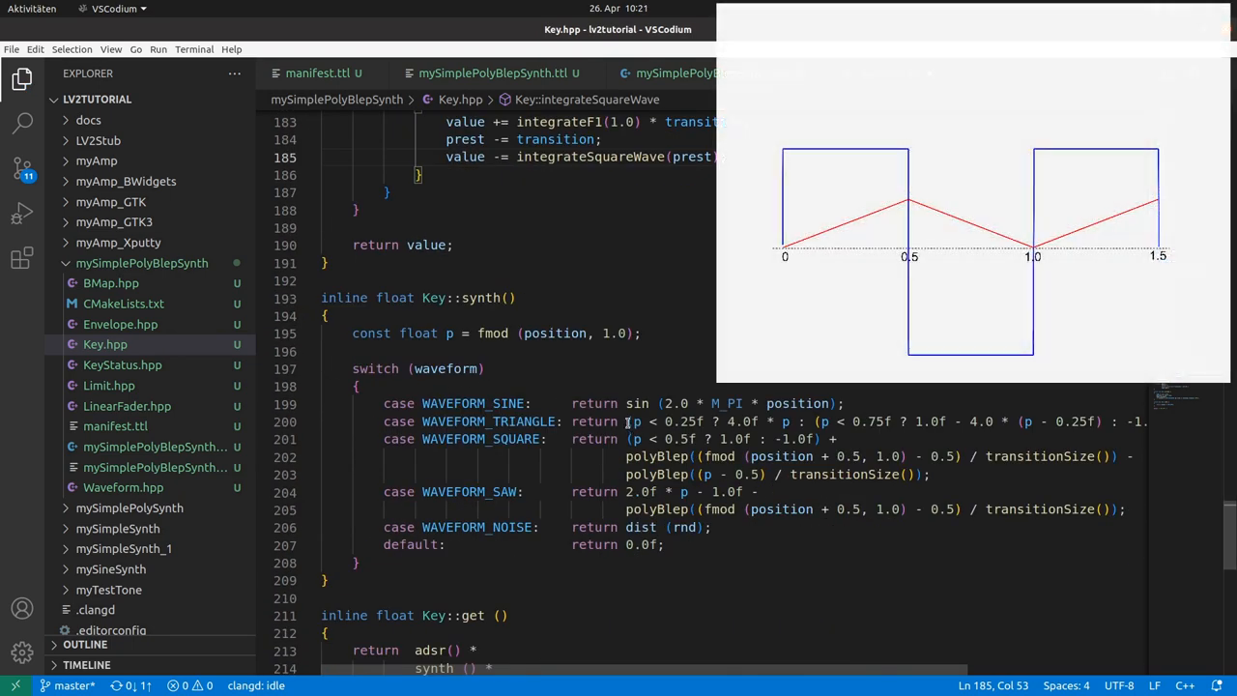
type("in")
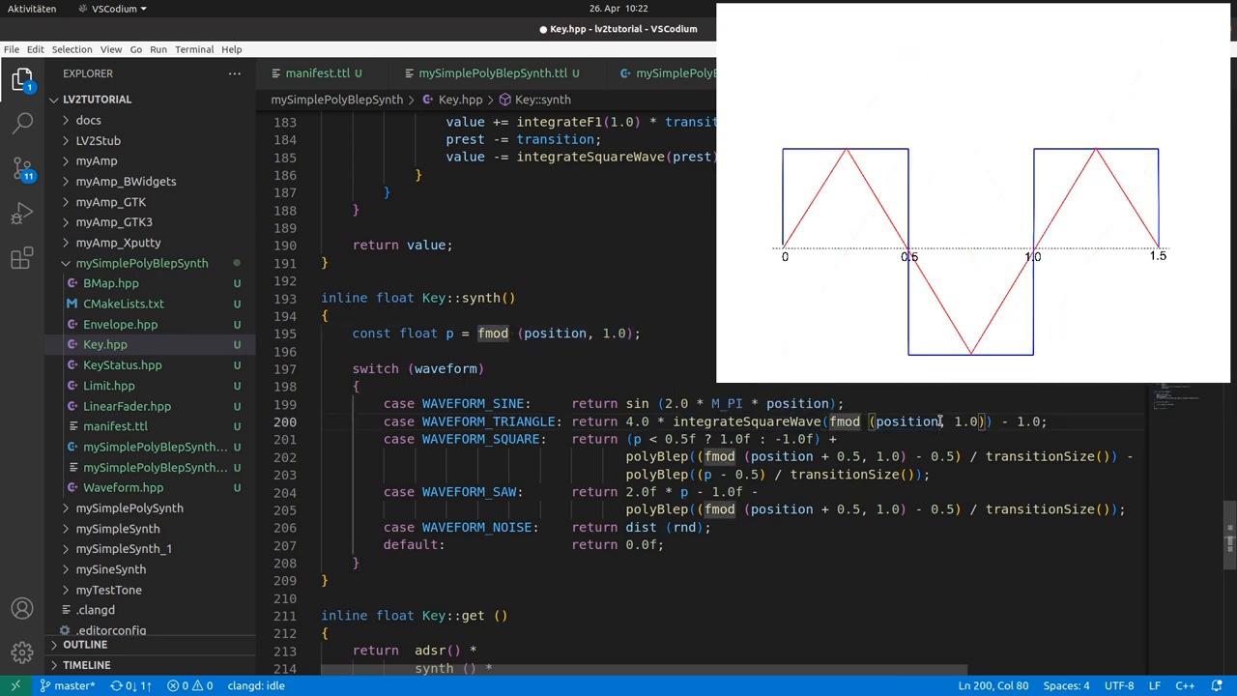
type("+ 0.25")
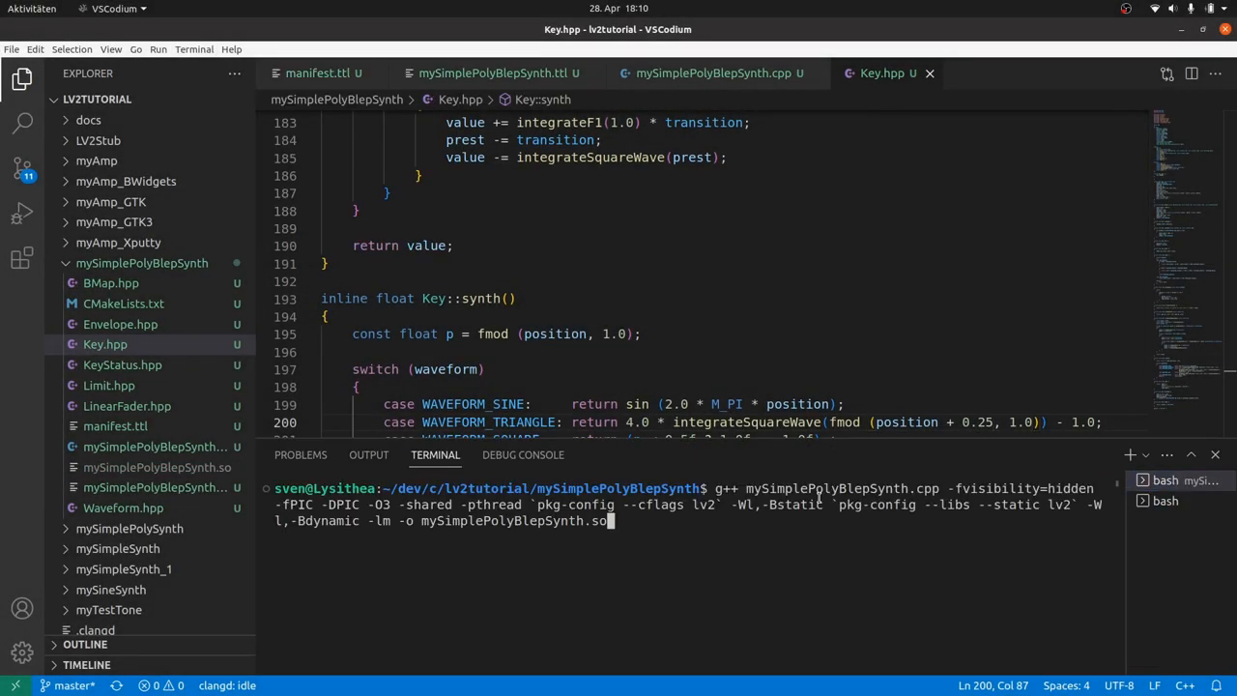
Step: Run the g++ build into mySimplePolyBlepSynth.so and create the ~/.lv2/mySimplePolyBlepSynth.lv2 folder
key("Return")
type("mkdir ~/.lv2/mySimplePolyBlepSynth.lv2")
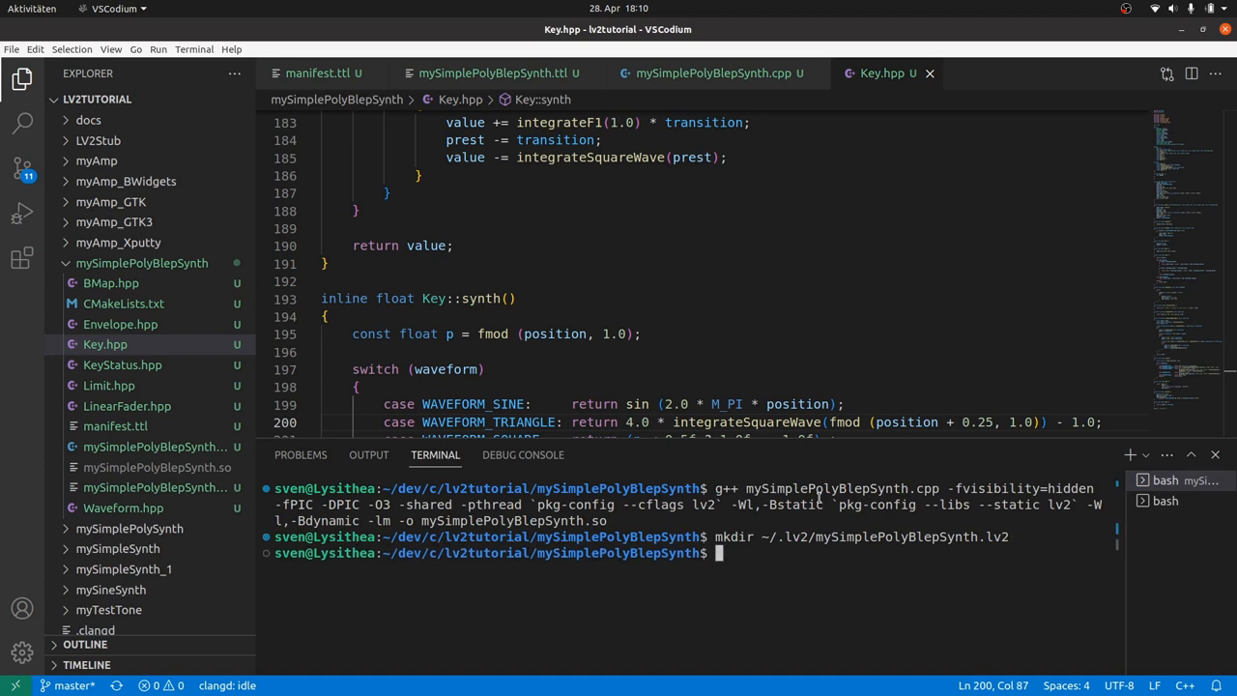
key("Return")
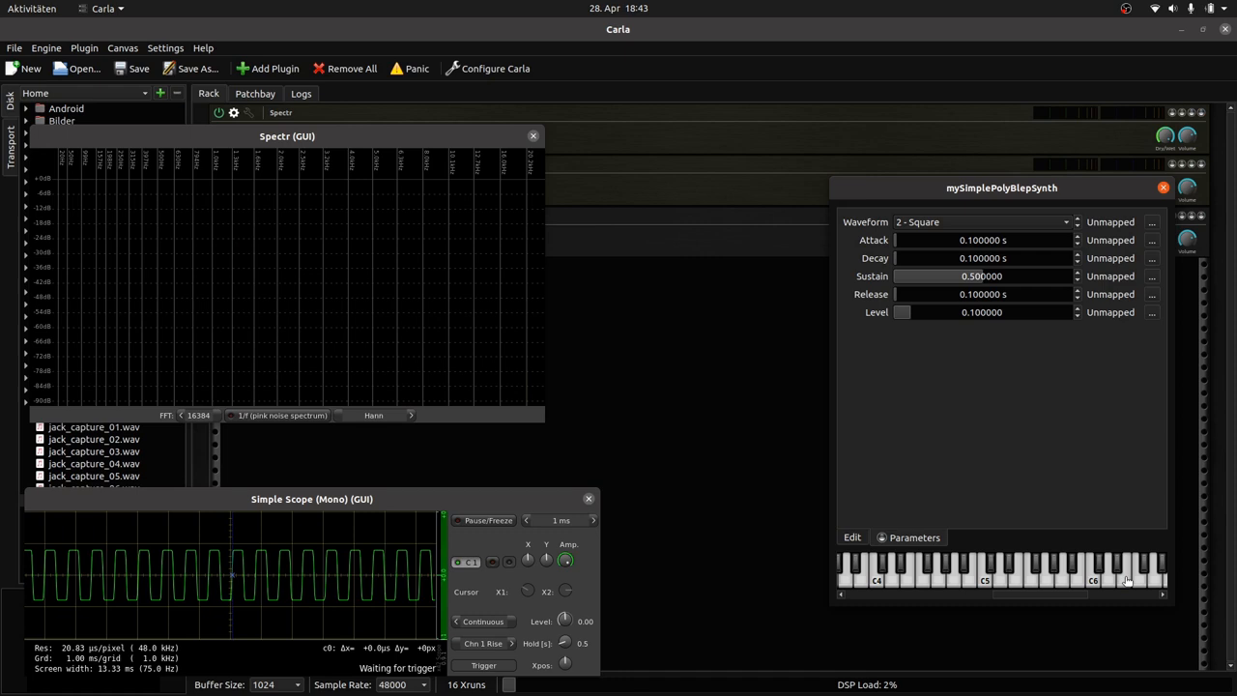
Step: Select 3 - Saw and play a note while watching the spectrum
left_click(980, 221)
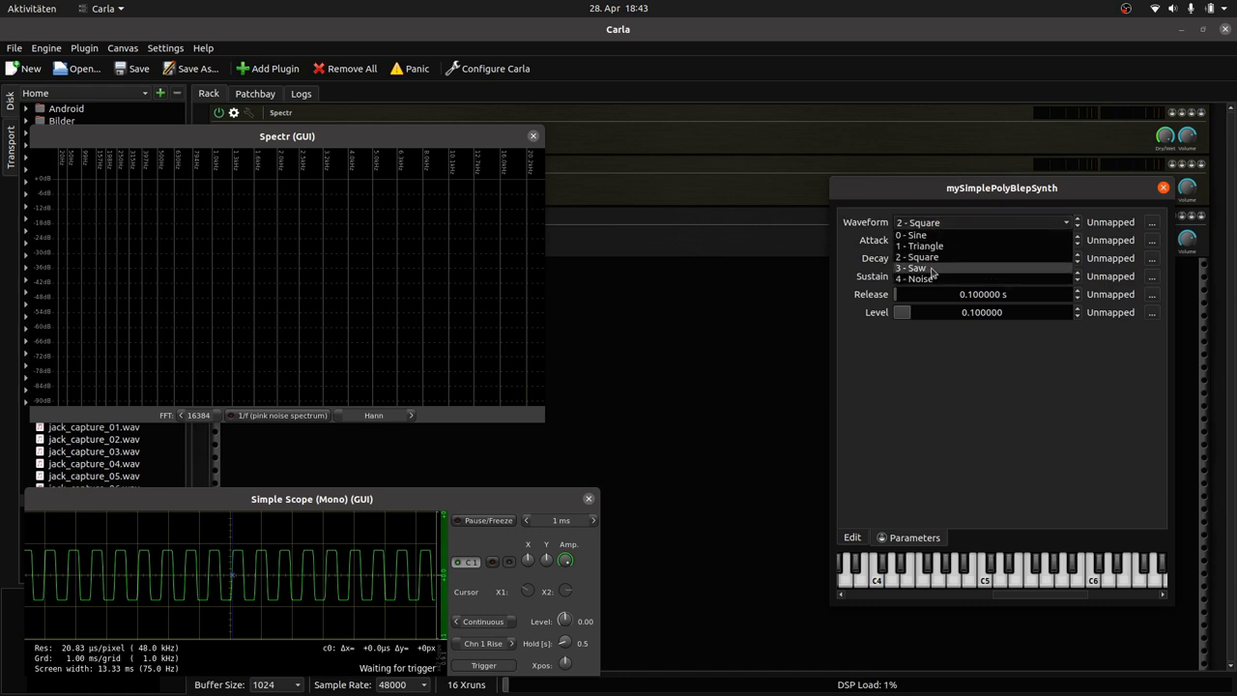
left_click(914, 267)
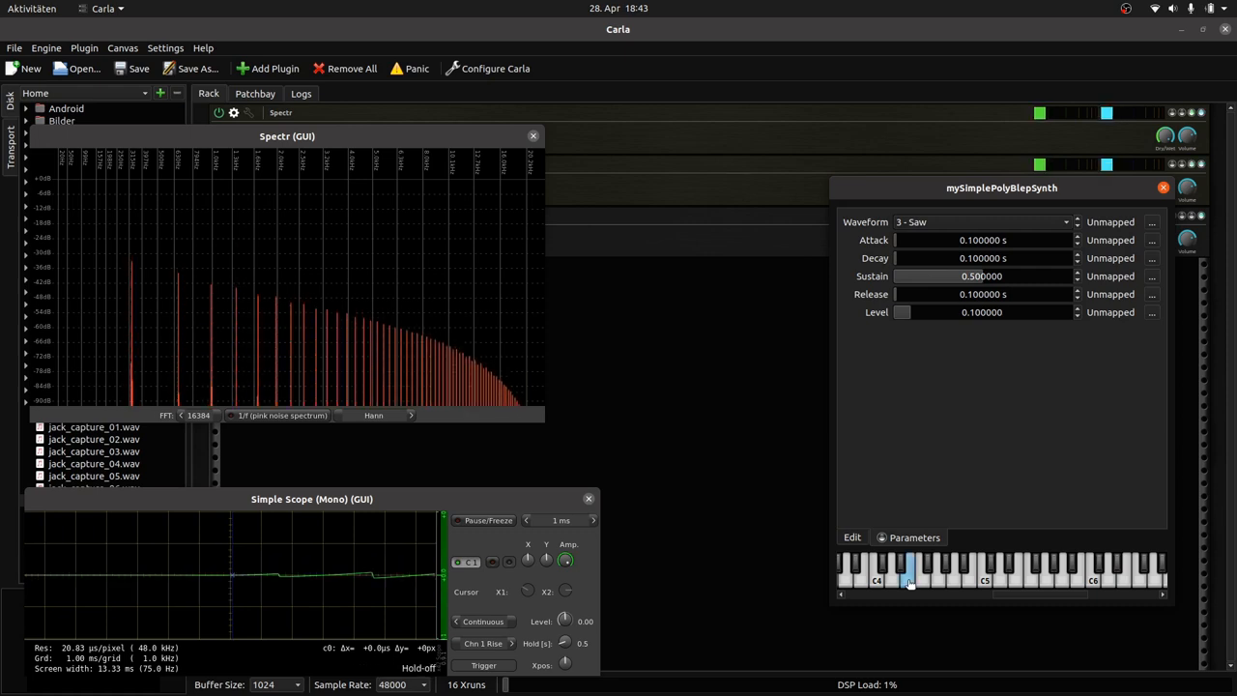
left_click(1015, 576)
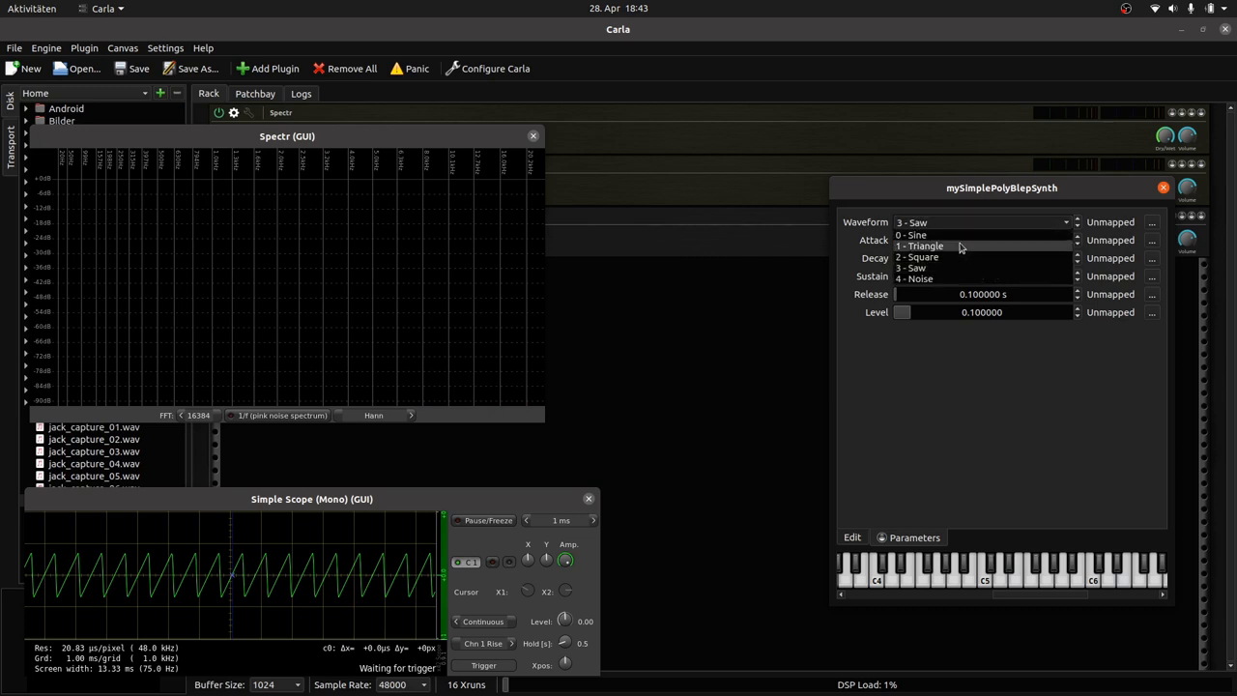
Step: Select 1 - Triangle and play several higher notes to confirm clean harmonic lines
left_click(920, 246)
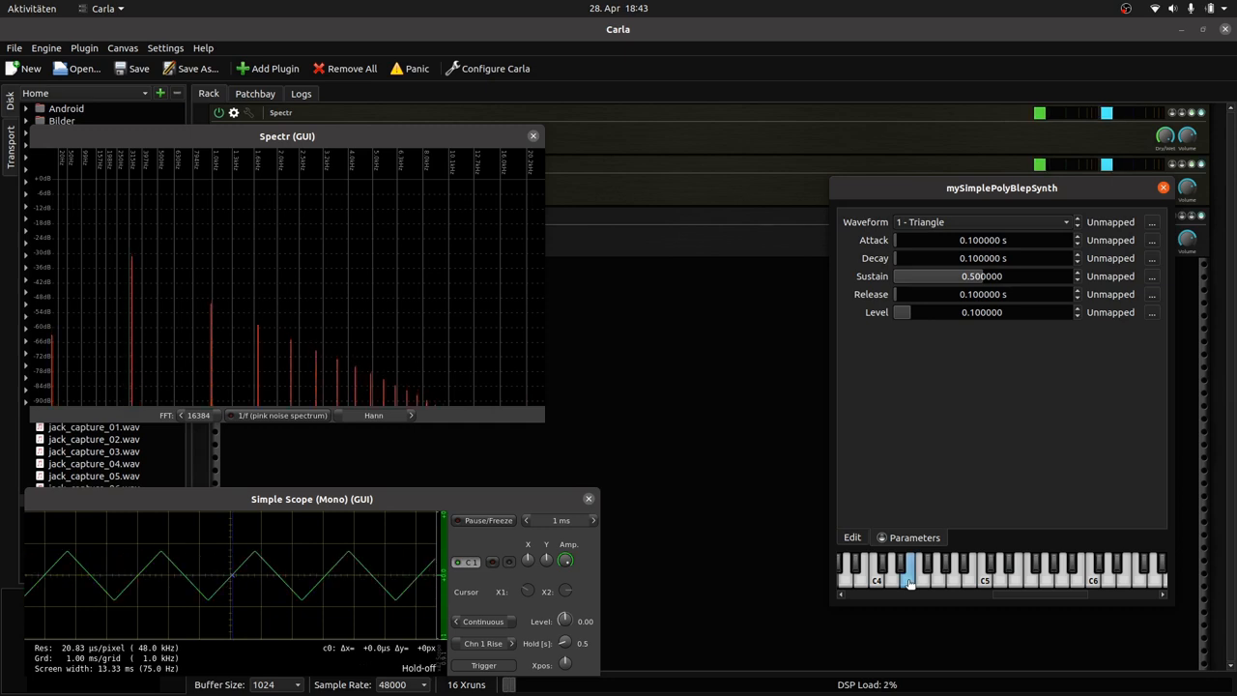
left_click(1017, 580)
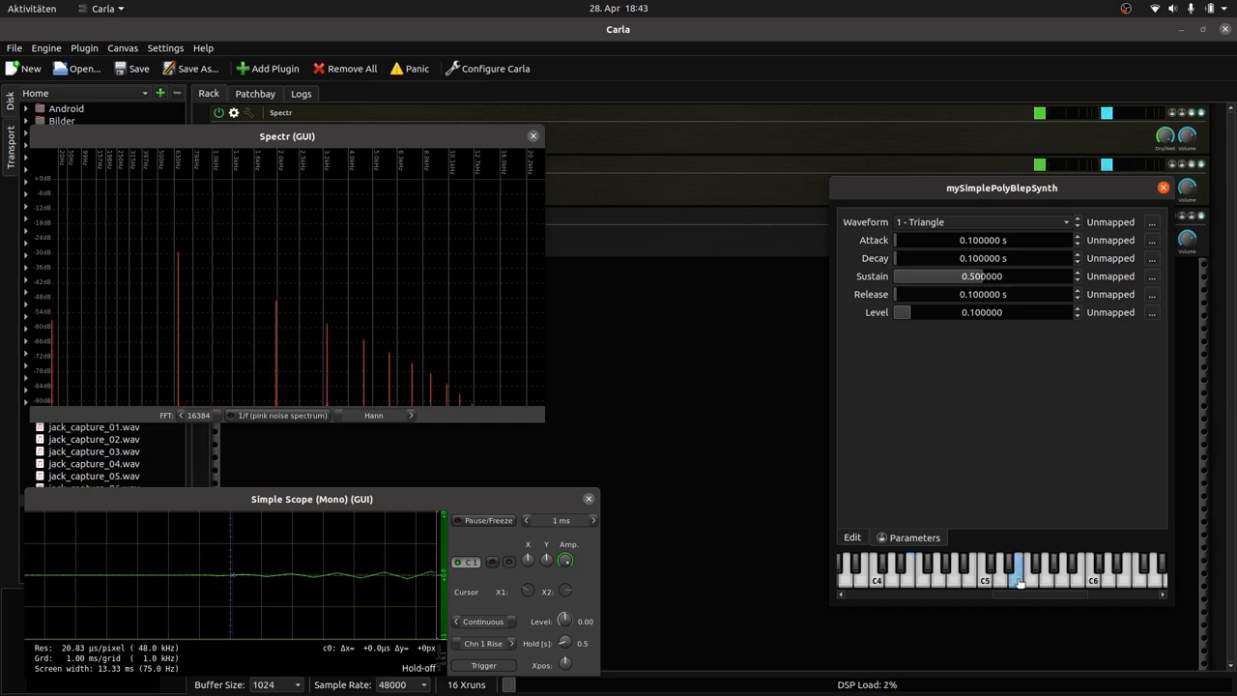
left_click(1121, 576)
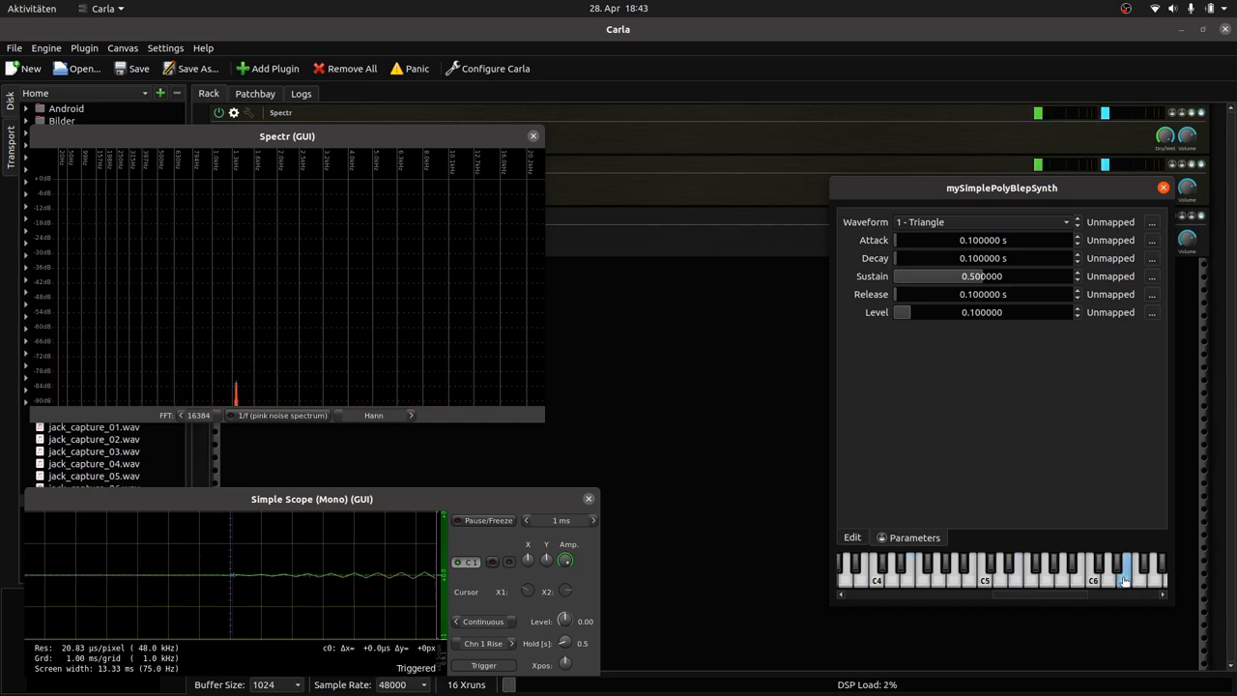
left_click(1125, 570)
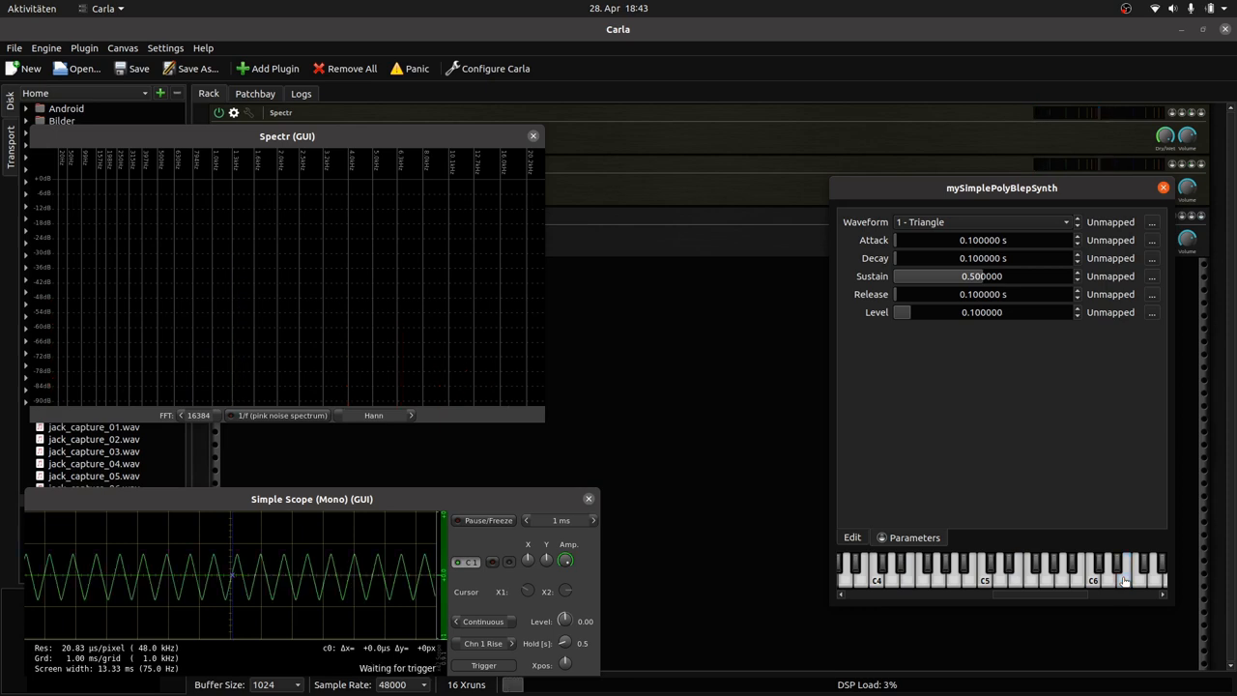